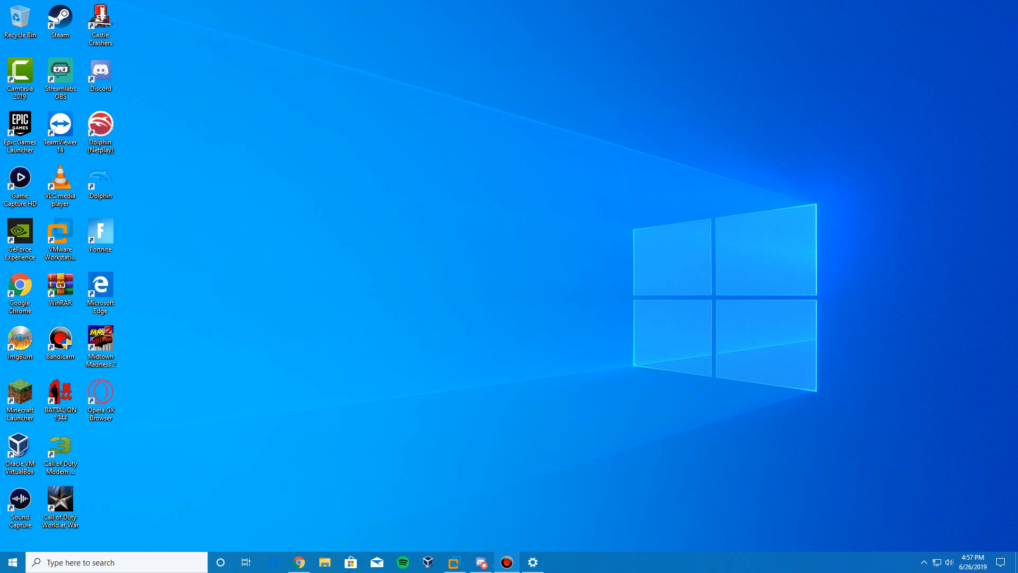
mouse_move(765, 370)
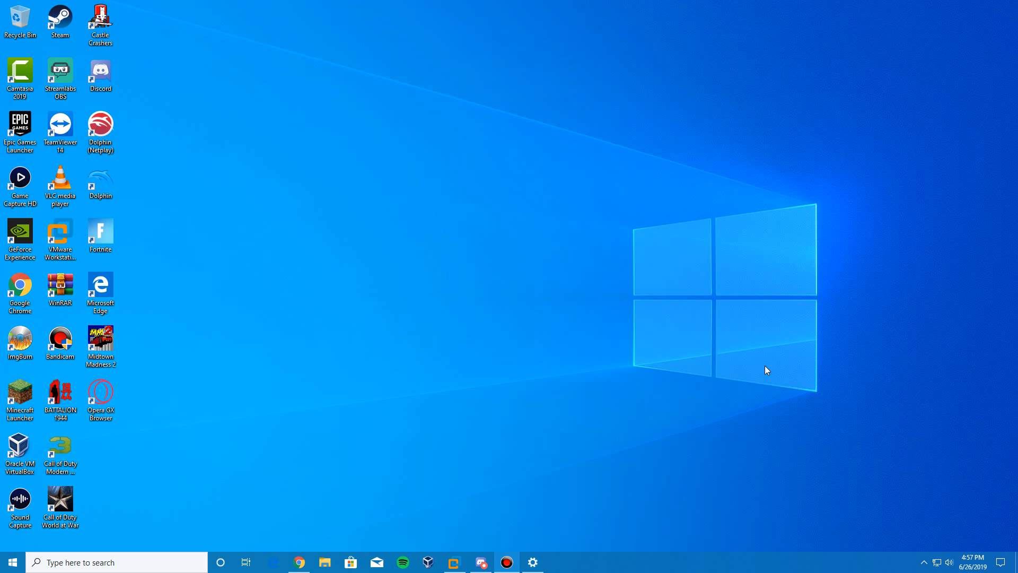
mouse_move(476, 472)
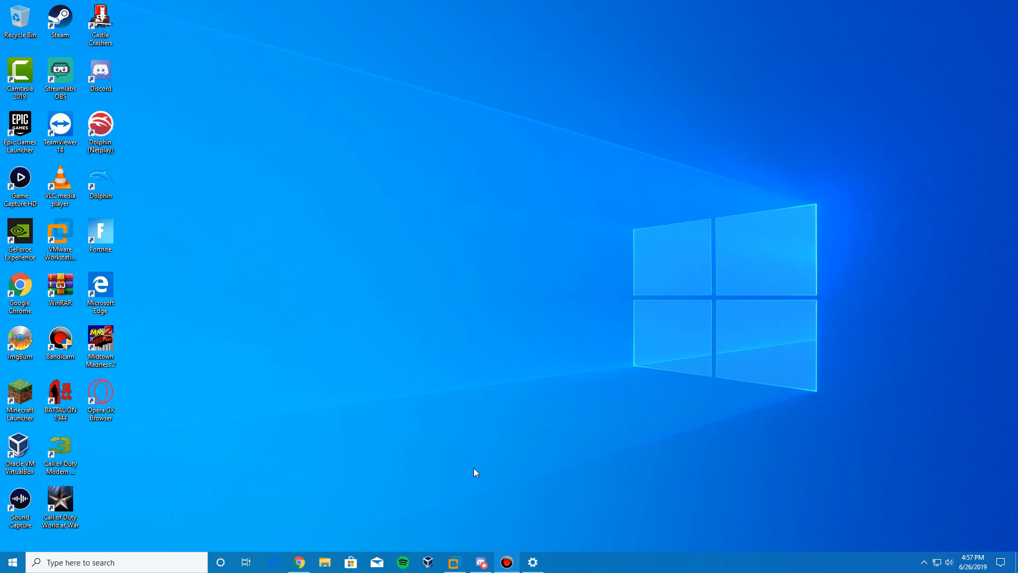
mouse_move(454, 562)
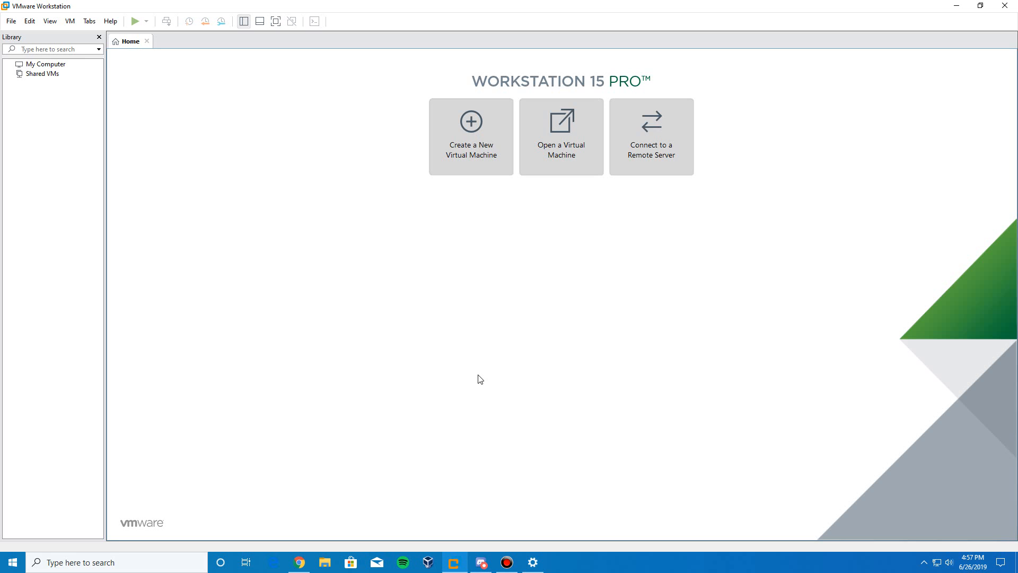
mouse_move(433, 419)
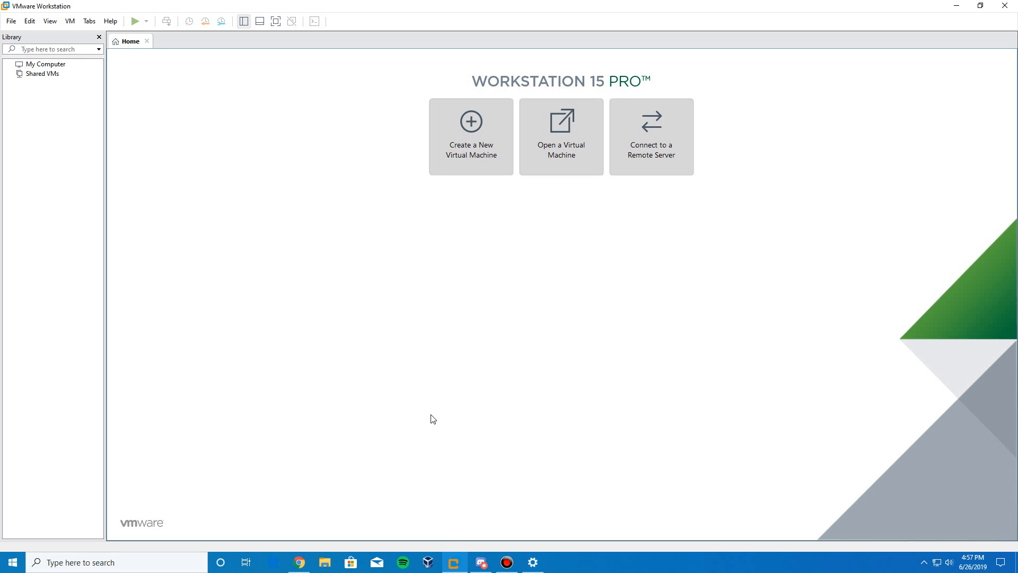
mouse_move(409, 407)
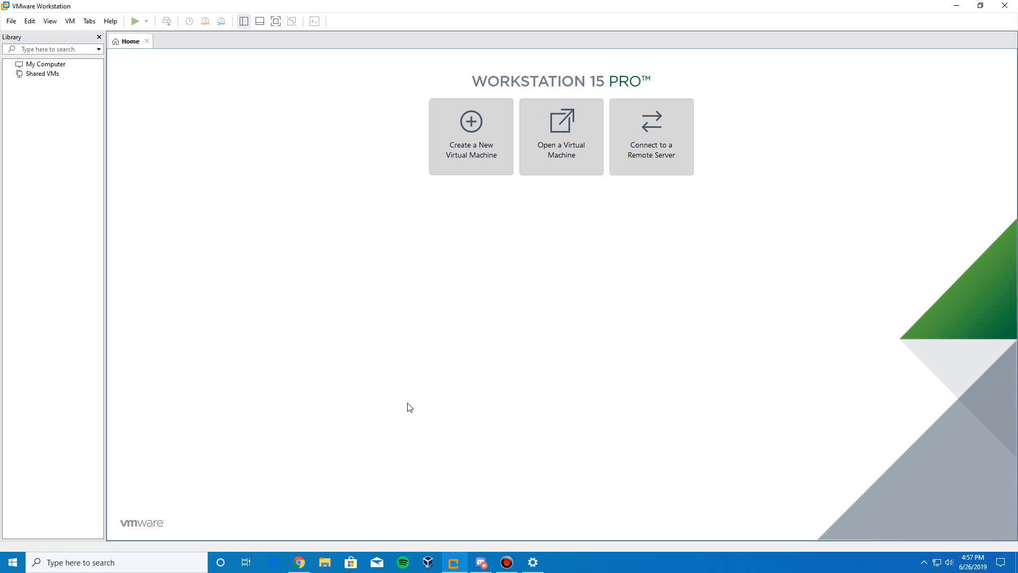
mouse_move(446, 188)
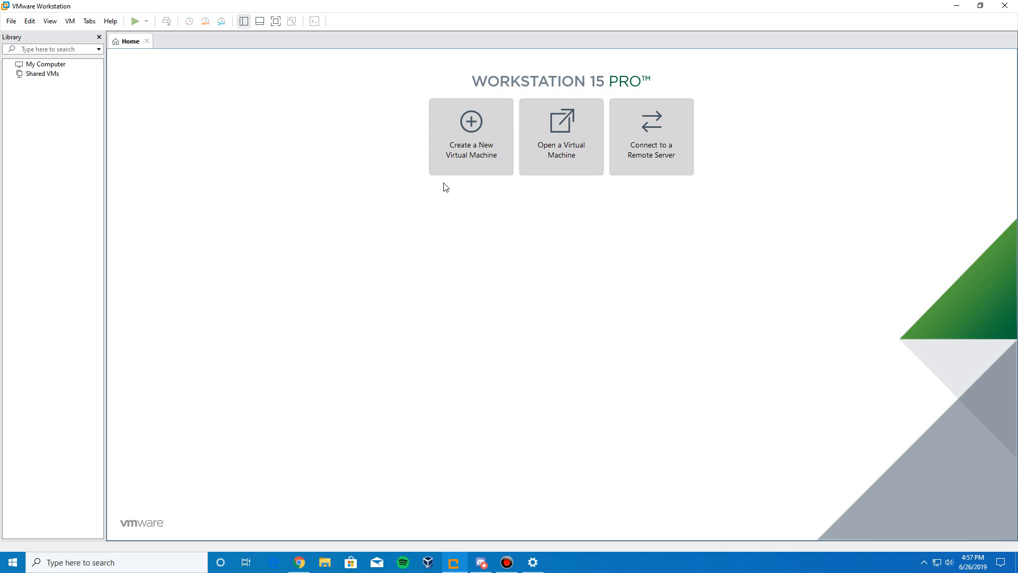
mouse_move(459, 130)
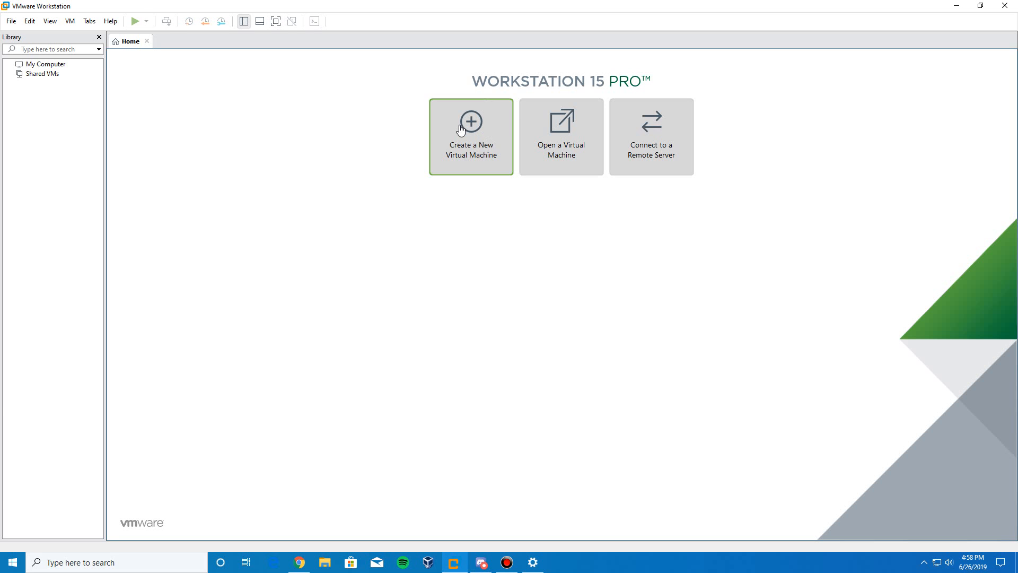
Step: Start a new Typical virtual machine and browse into the First Edition folder for an installer image
click(470, 133)
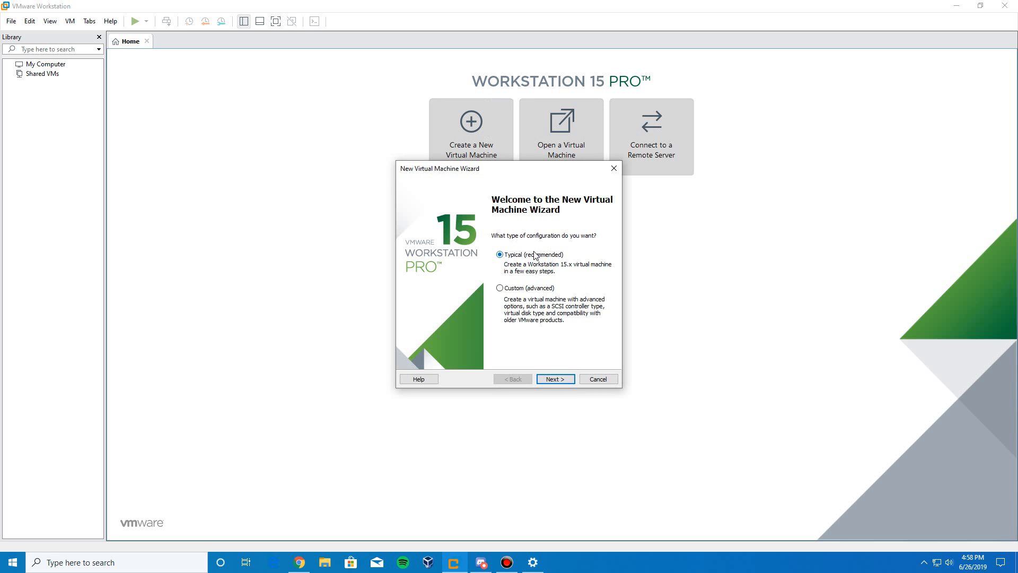
mouse_move(555, 379)
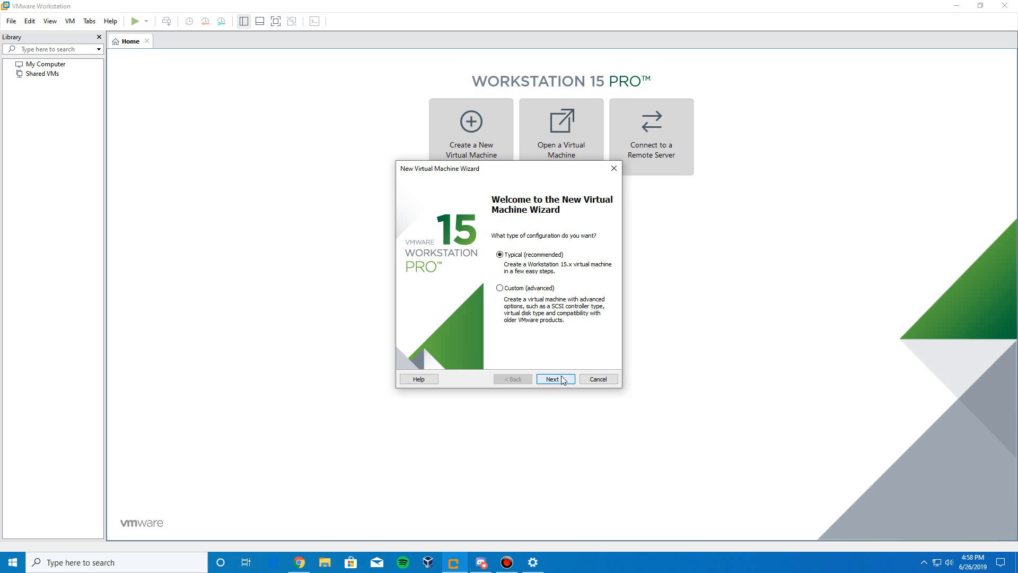
click(554, 379)
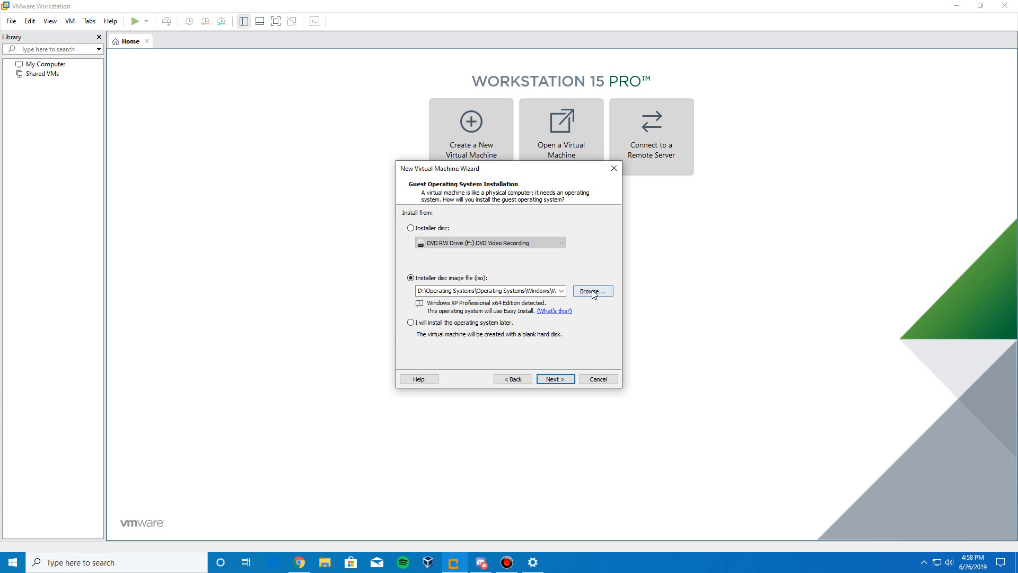
click(592, 291)
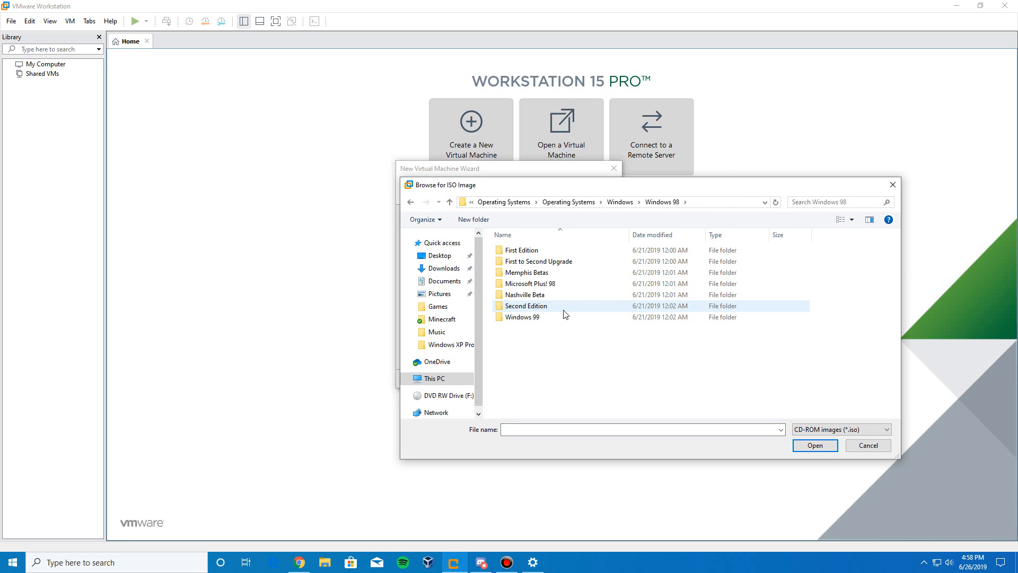
double_click(521, 249)
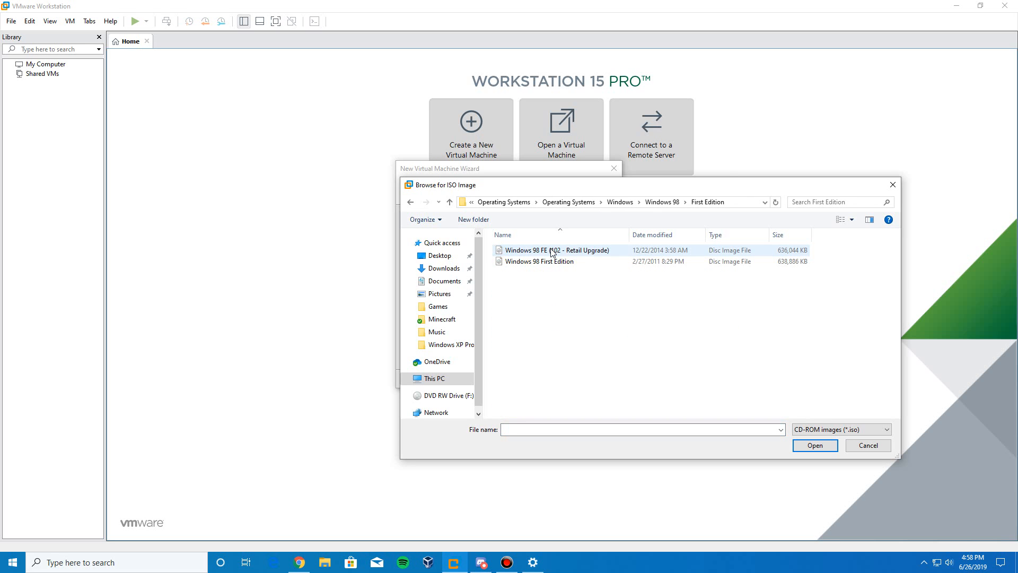
Step: Choose the Windows 98 First Edition disc image as the installation source and continue
click(539, 261)
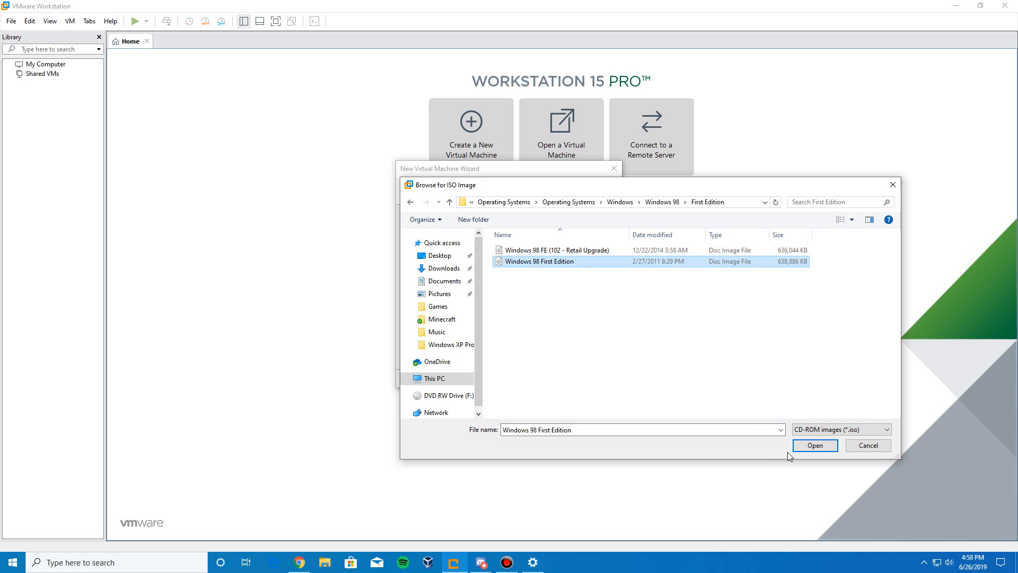
click(814, 446)
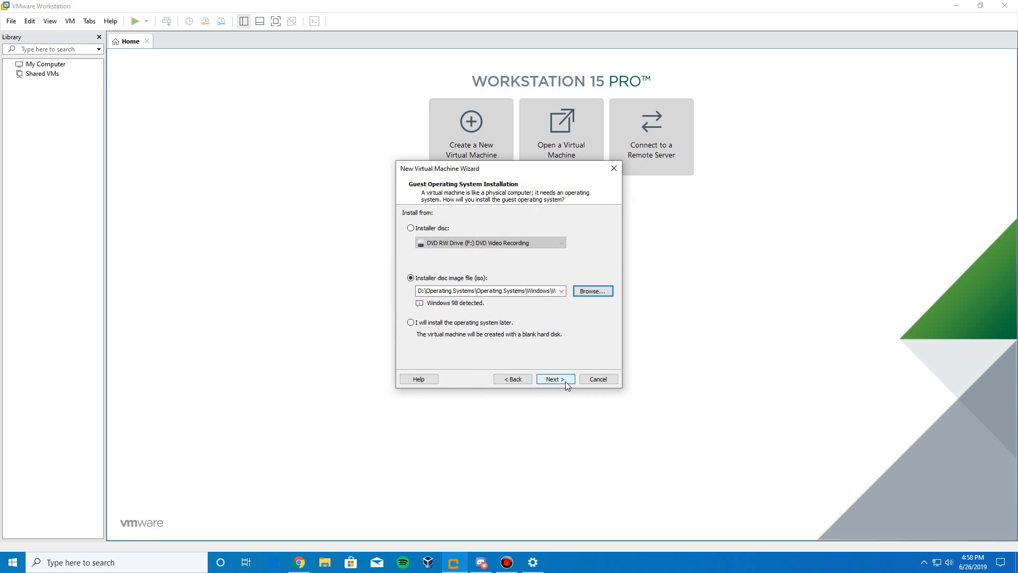
click(555, 378)
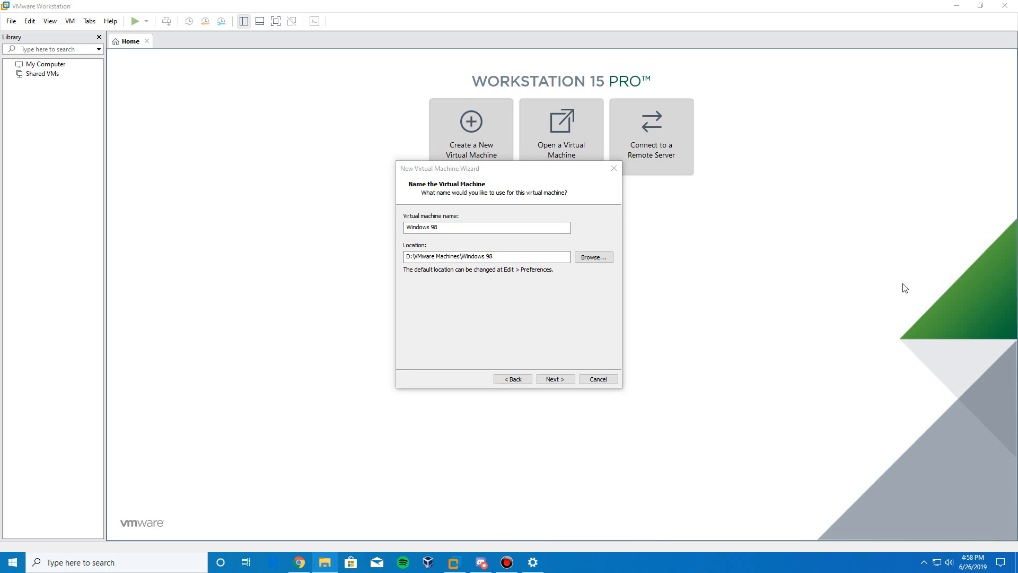
mouse_move(531, 291)
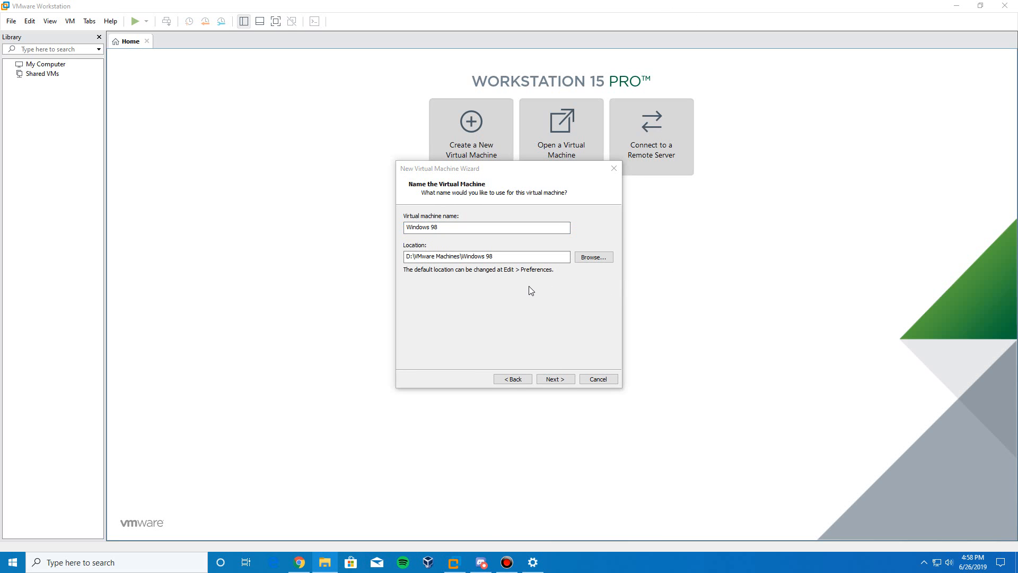
mouse_move(533, 284)
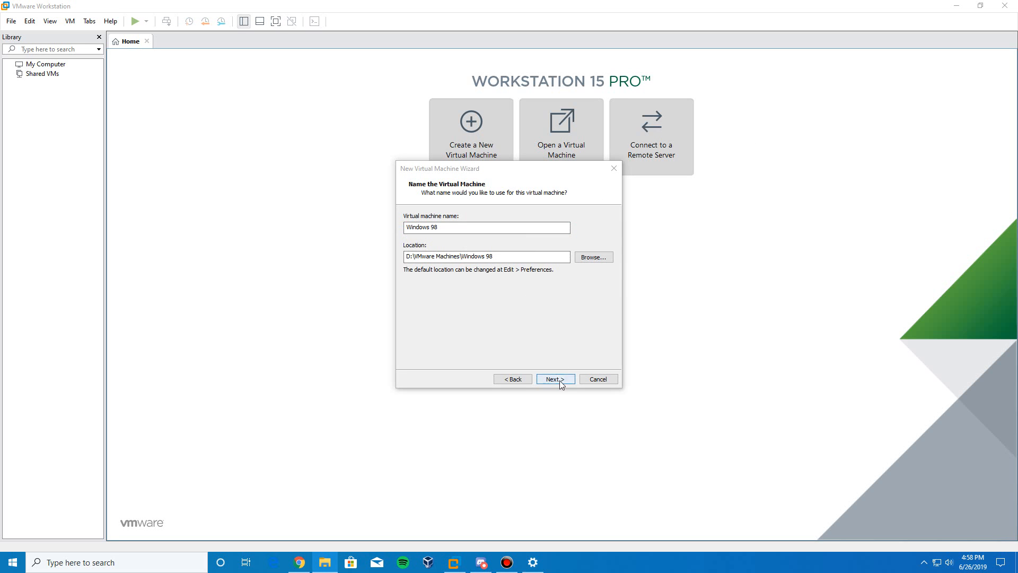
Step: Accept the Windows 98 name and store the 8 GB virtual disk as a single file
click(554, 378)
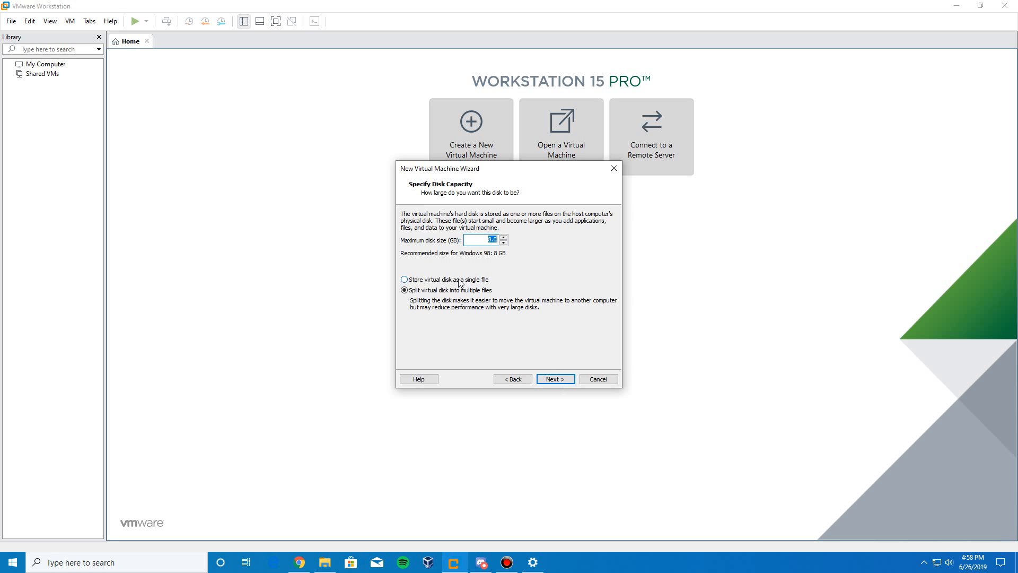
click(404, 279)
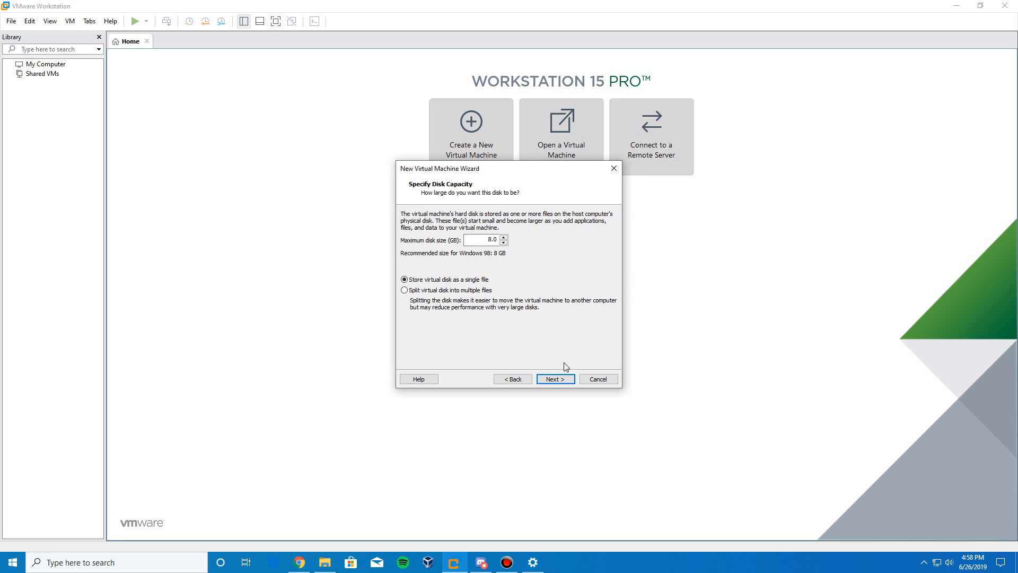
mouse_move(562, 394)
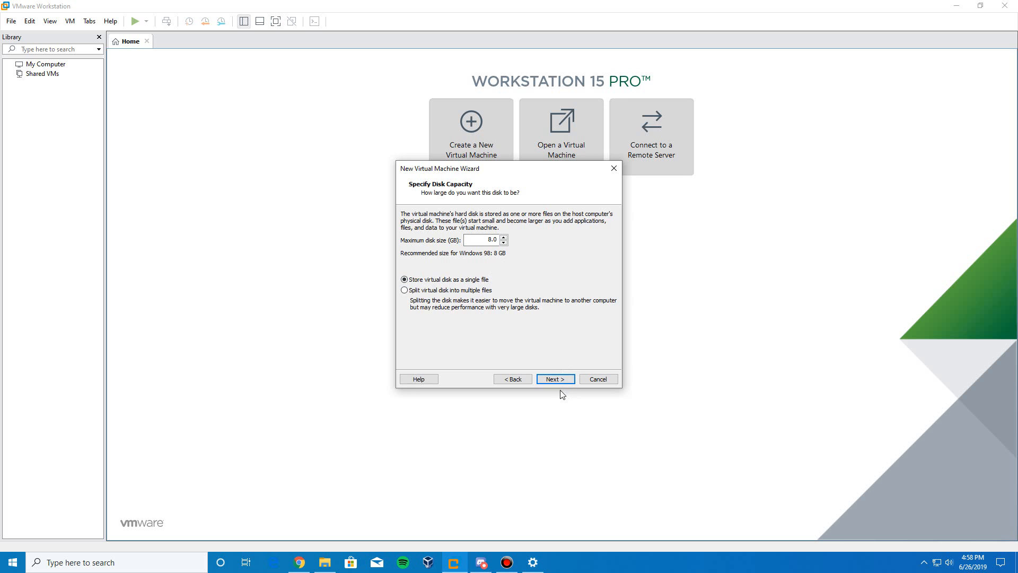
click(555, 379)
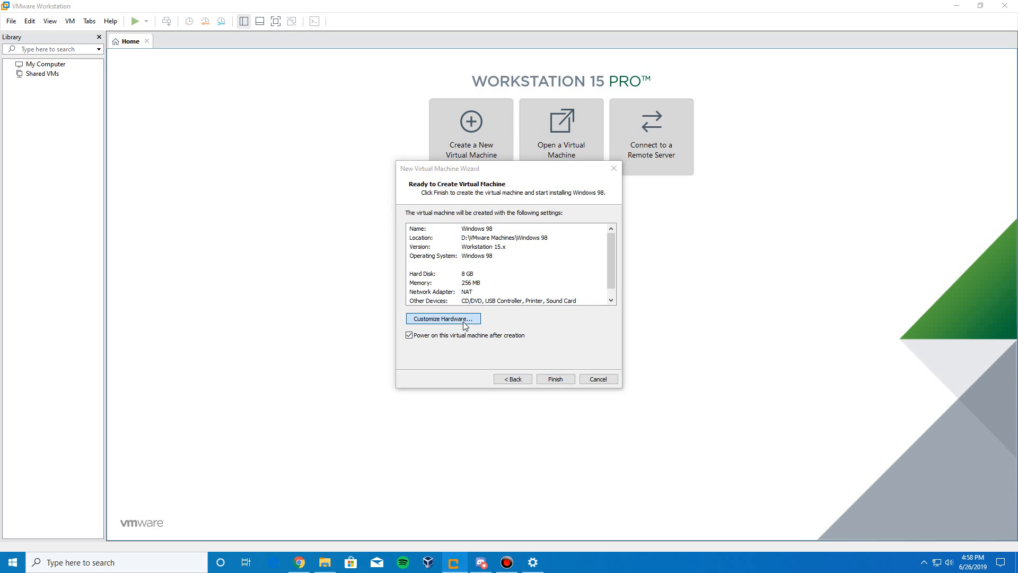
Step: Raise the new machine's memory to 512 MB in Customize Hardware
click(443, 318)
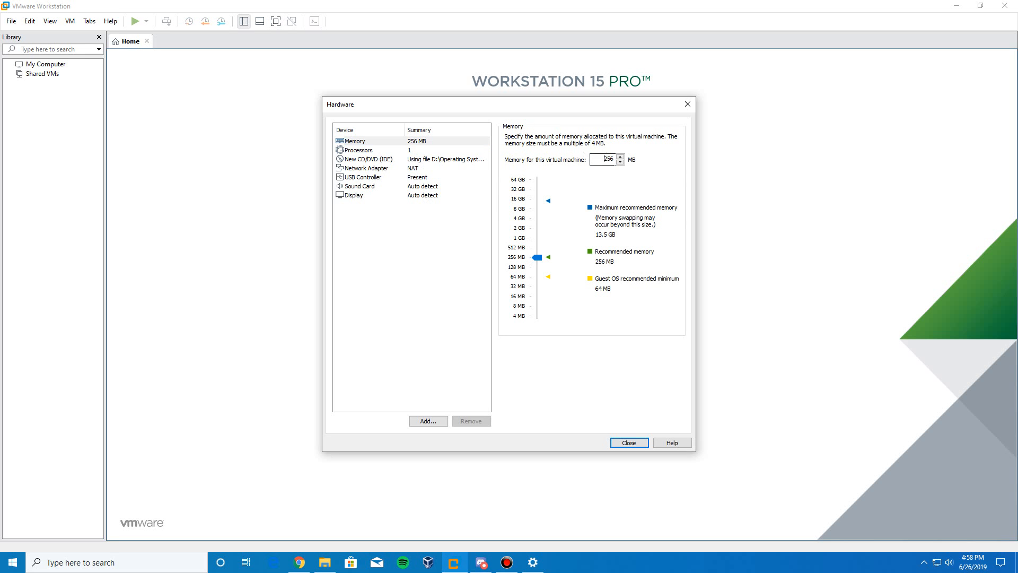
triple_click(604, 159)
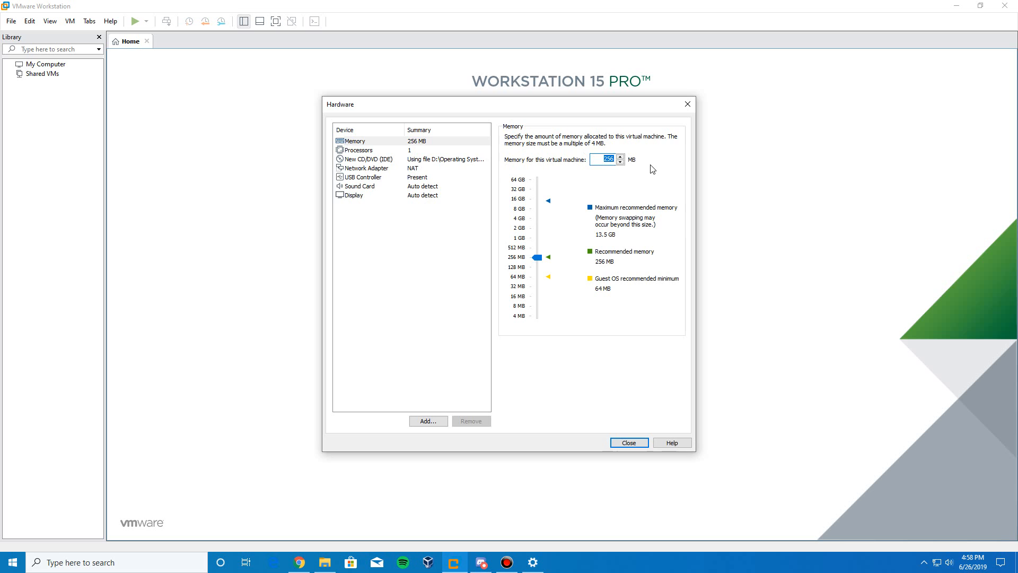
key(numlock)
text(512)
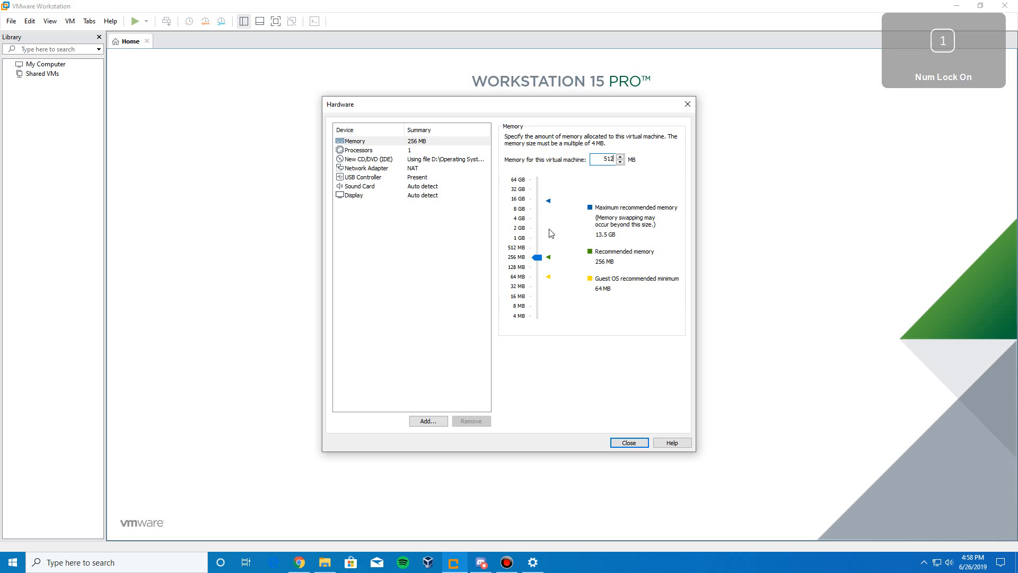
mouse_move(538, 242)
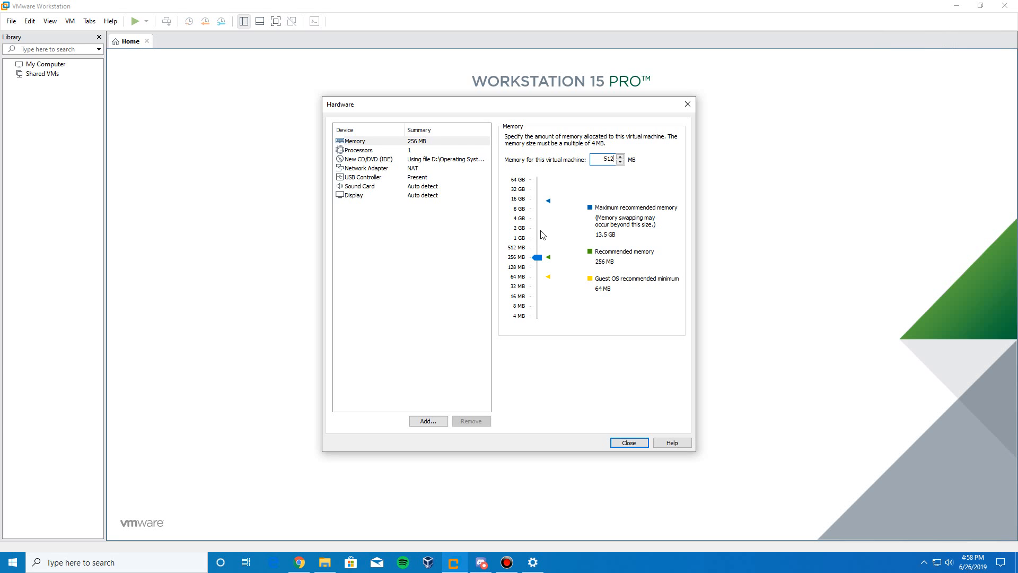
mouse_move(531, 249)
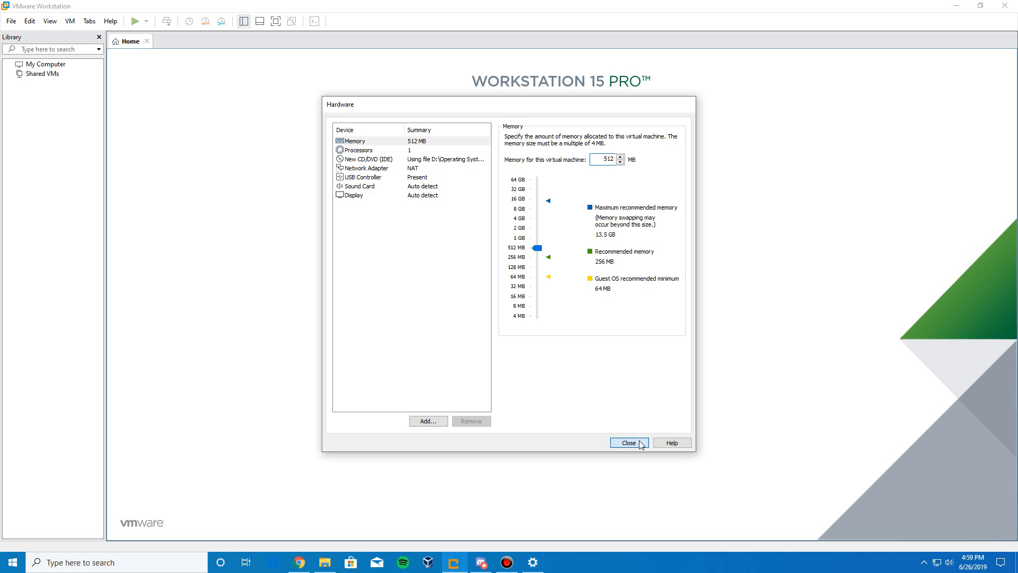
click(627, 442)
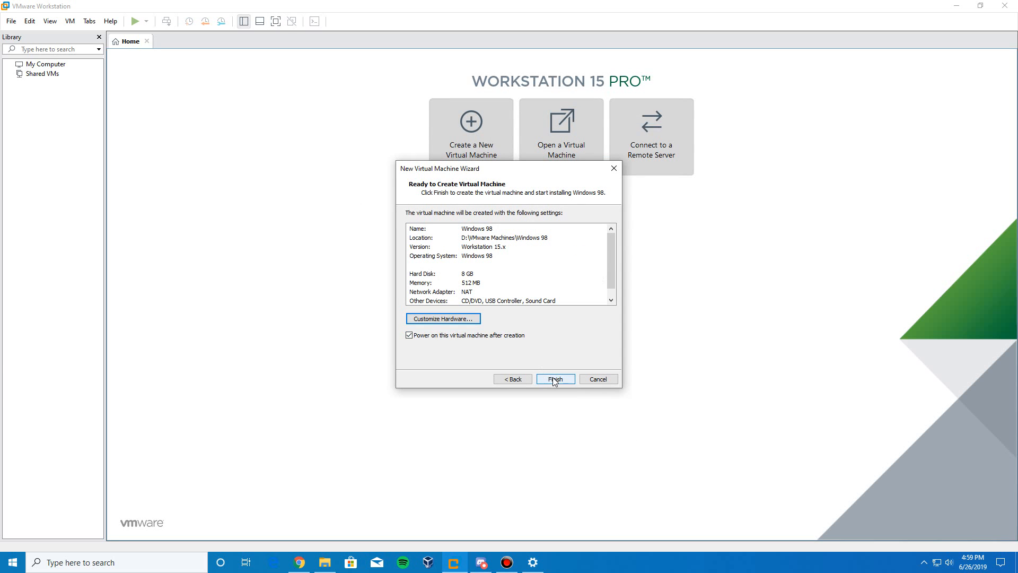
Step: Finish the wizard to create and power on the VM, then capture input inside its window
click(554, 378)
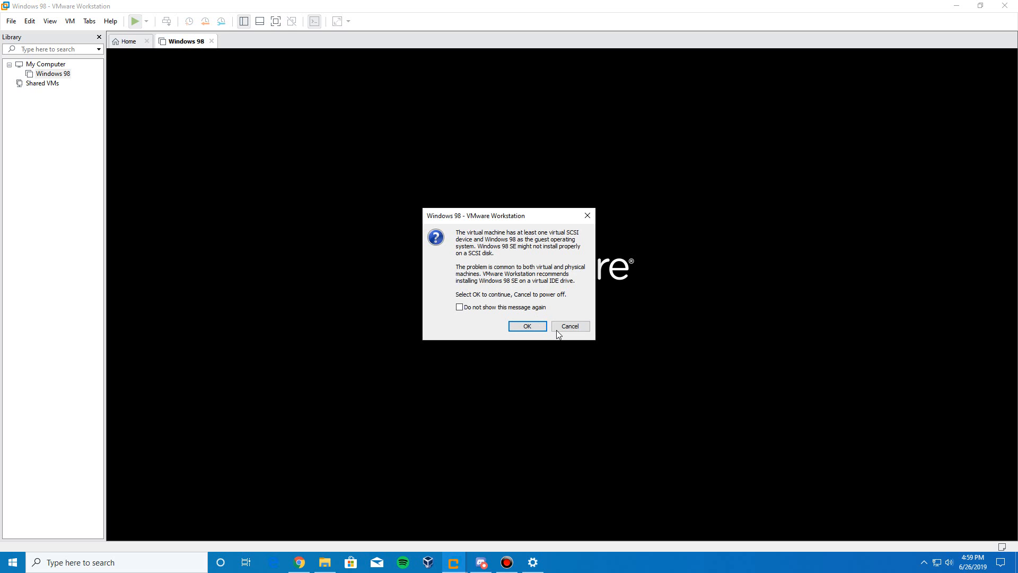
click(527, 325)
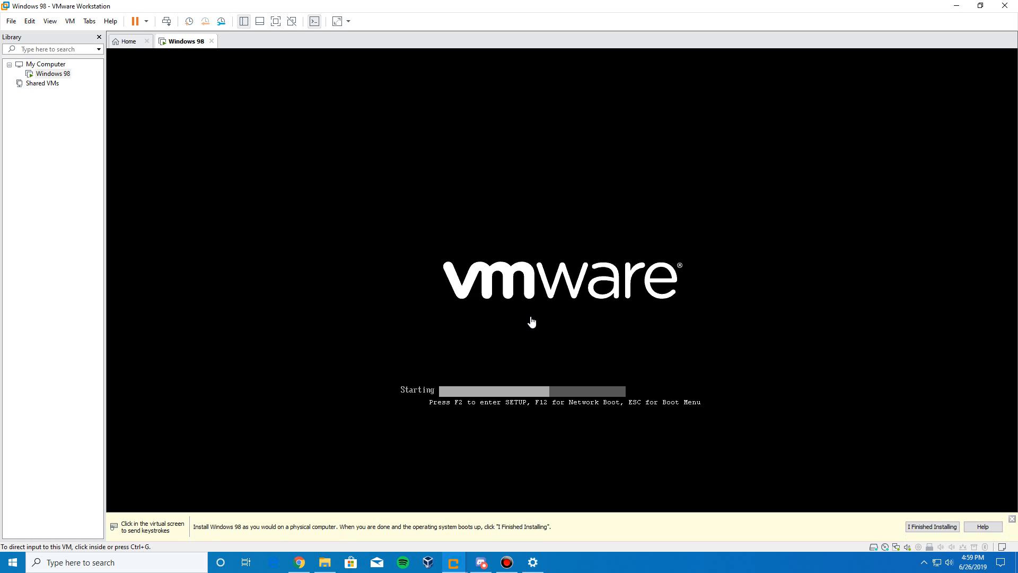
click(532, 321)
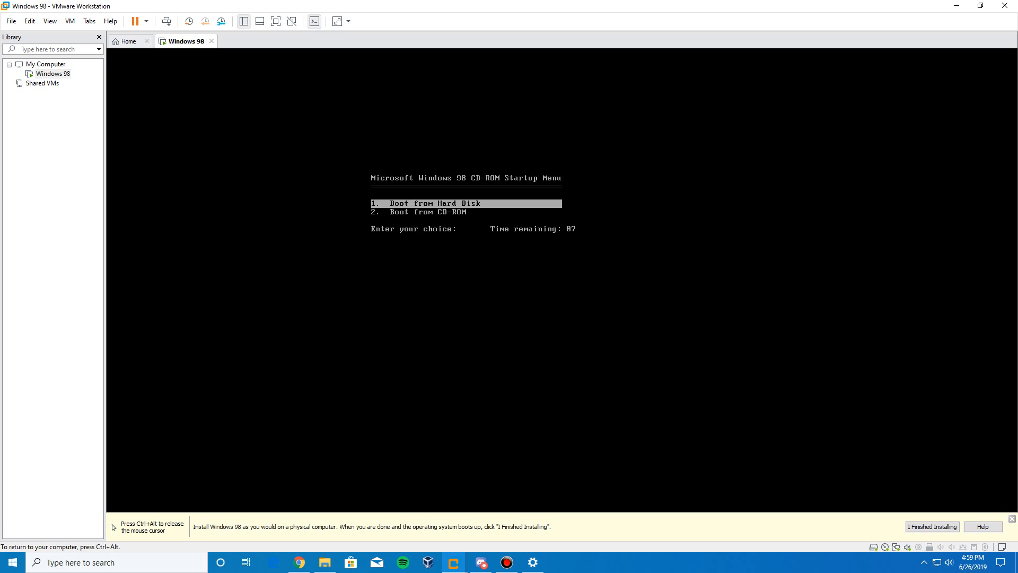
Step: Boot from CD-ROM, let Setup configure the unallocated disk with large disk support, reboot and begin Setup
key(Down)
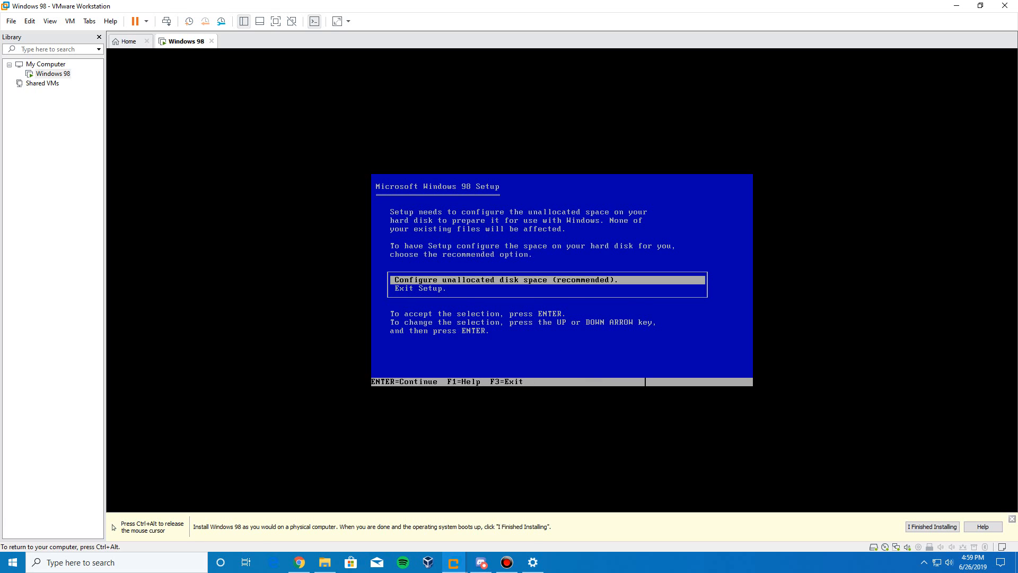
key(Return)
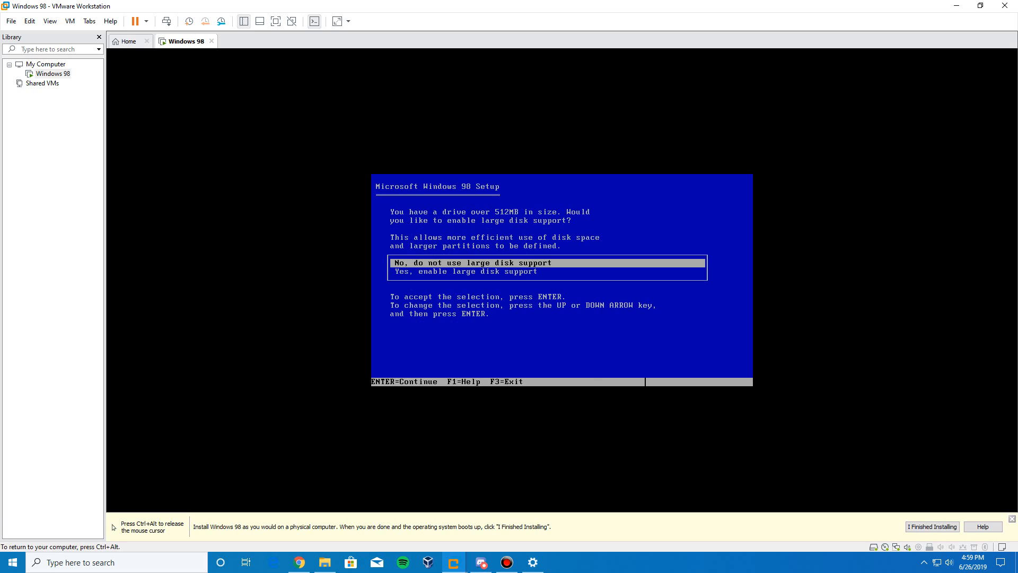
key(Return)
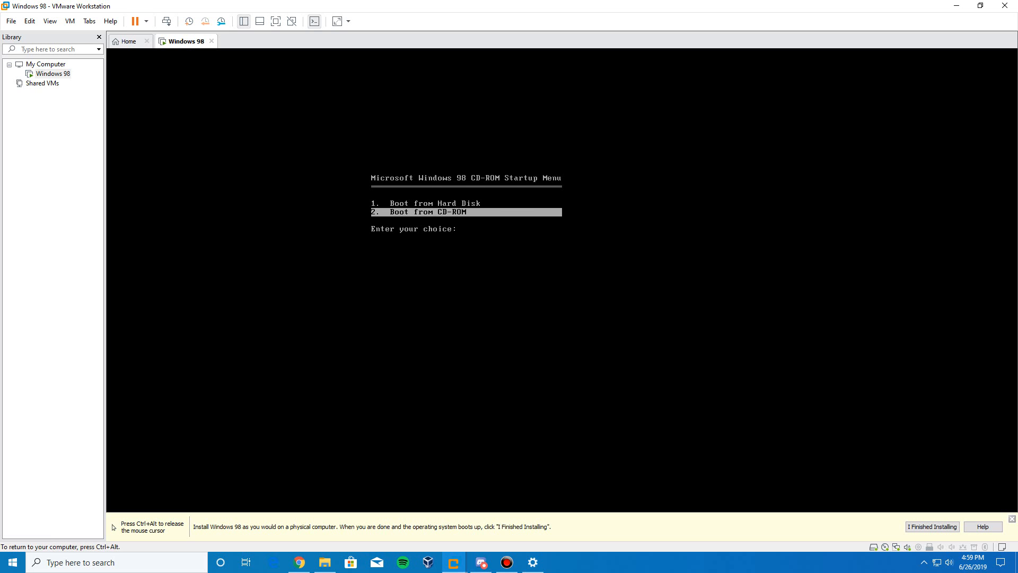
key(Return)
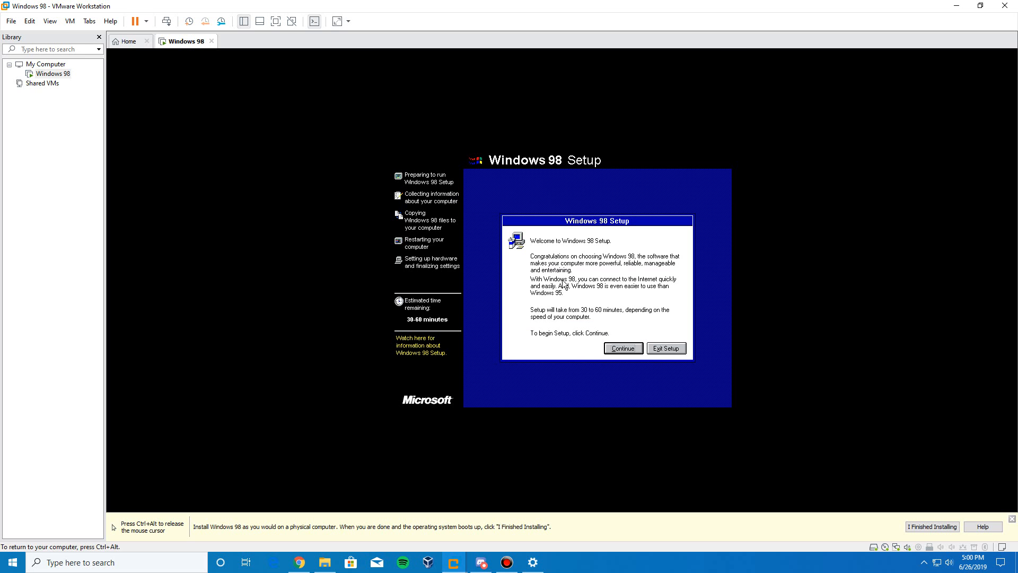
mouse_move(623, 305)
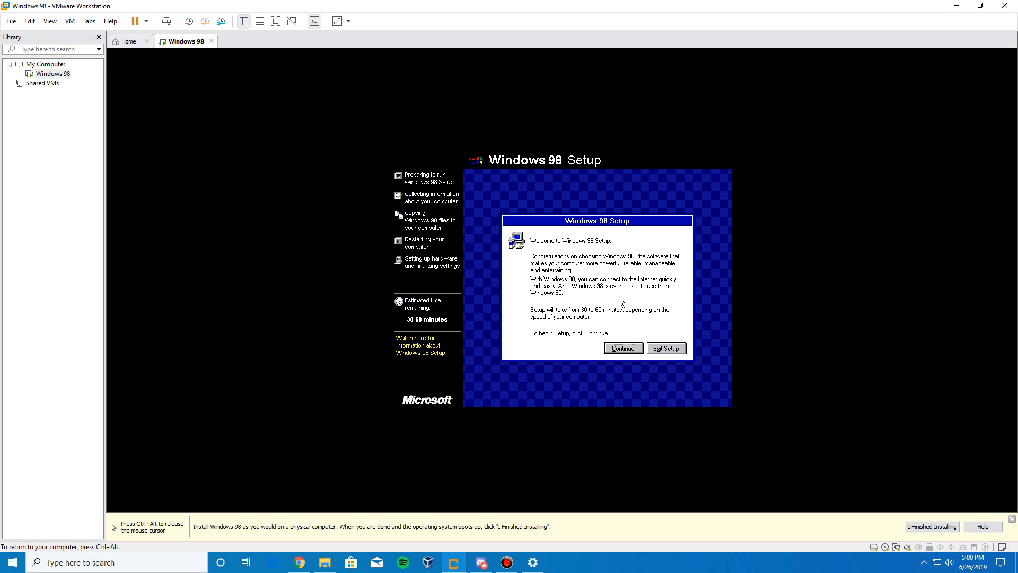
mouse_move(622, 349)
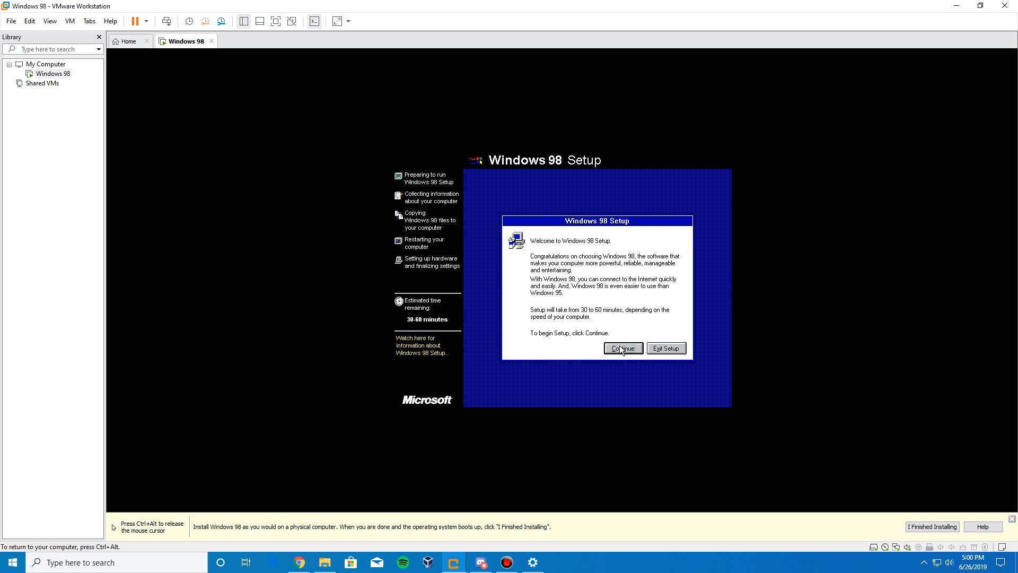
click(622, 348)
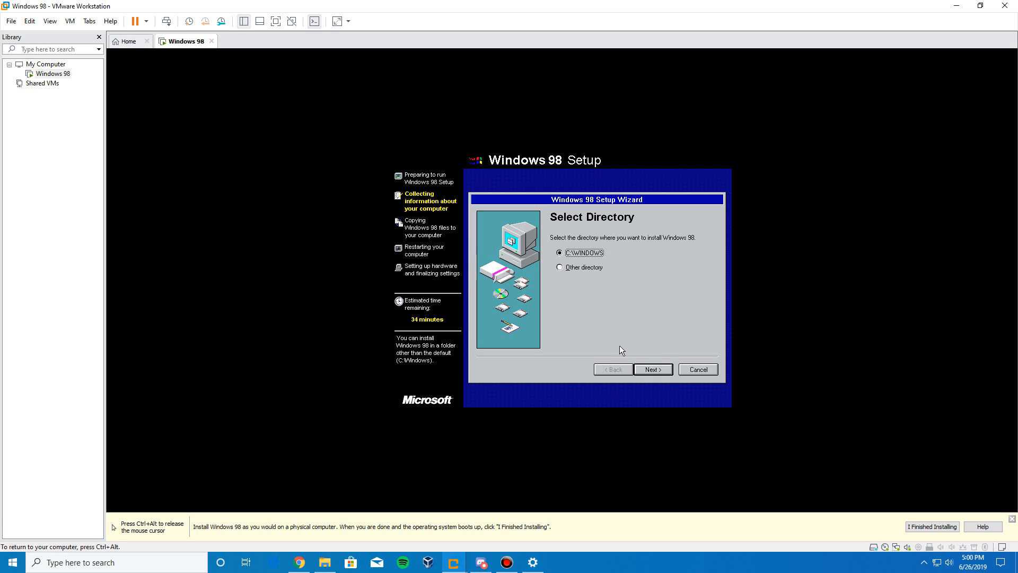
mouse_move(620, 349)
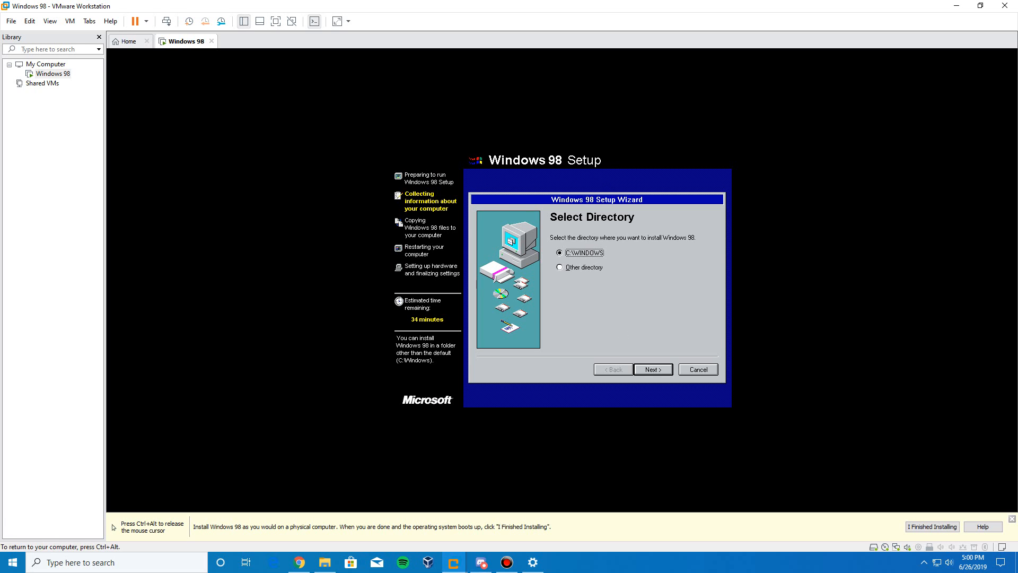
Step: Keep the C:\WINDOWS folder, Typical setup type and the most common components
click(652, 369)
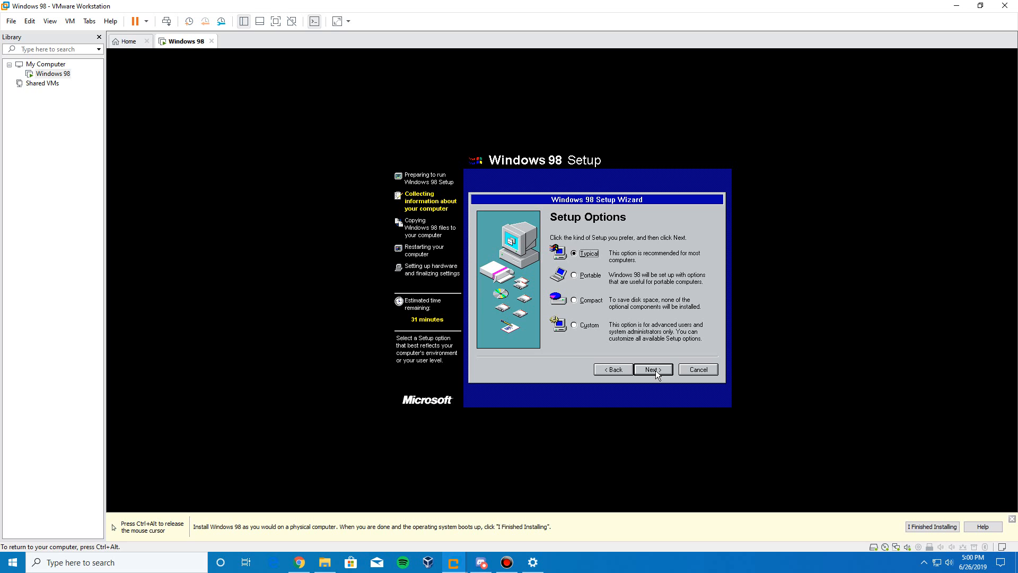
mouse_move(578, 253)
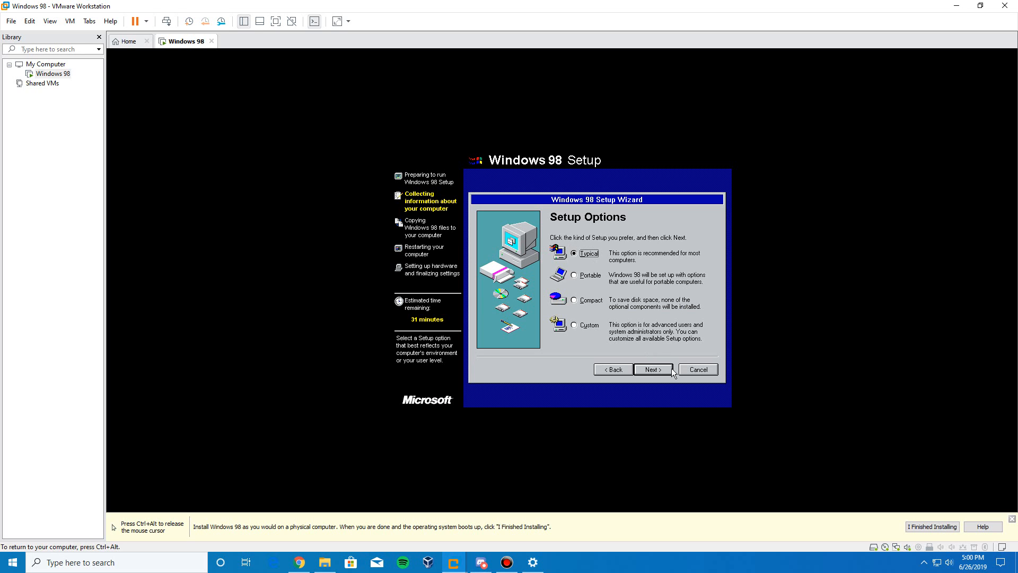
click(652, 369)
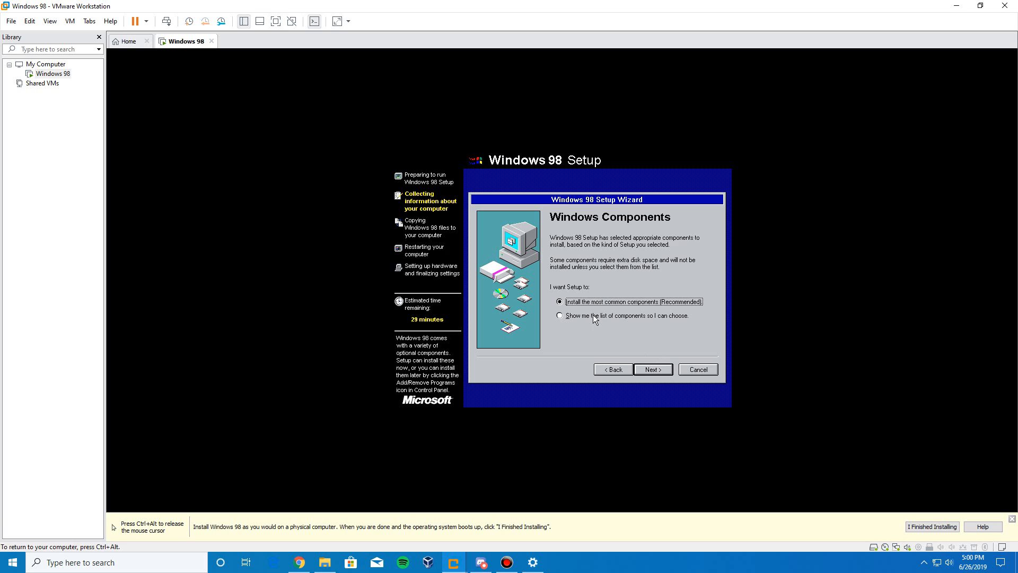
click(652, 369)
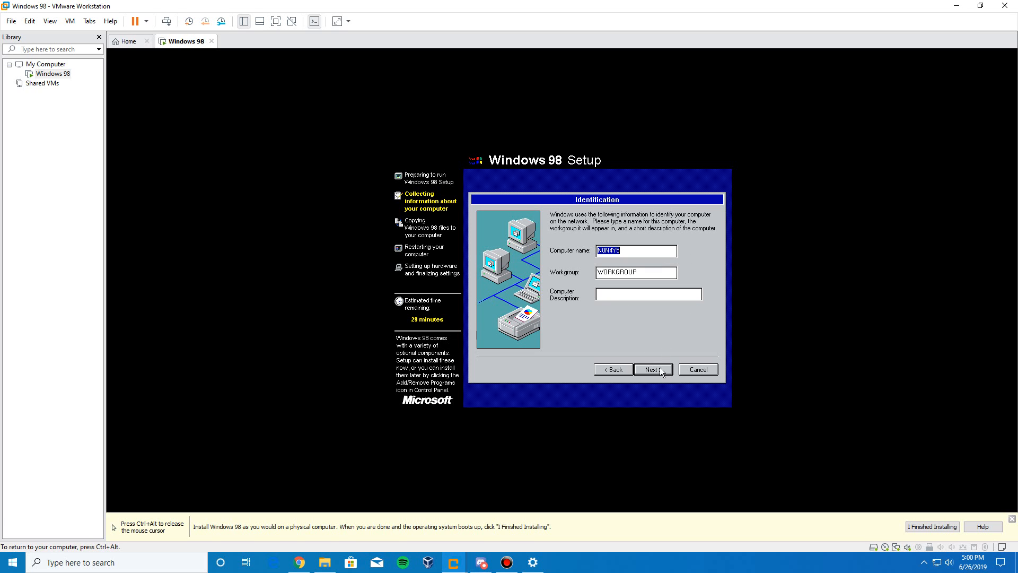
mouse_move(659, 361)
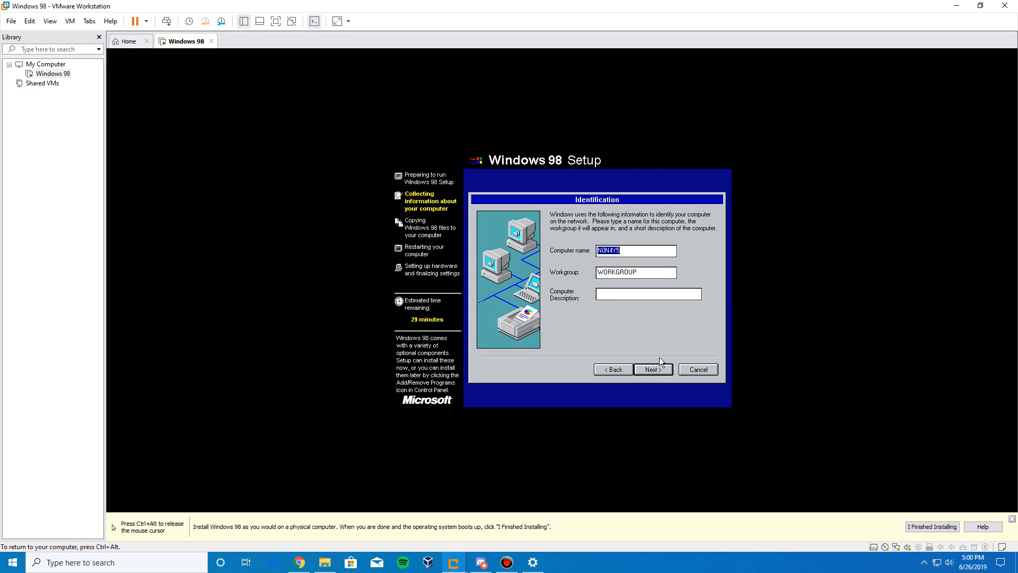
Step: Name the computer Windows98, keep United States location and start copying files
text(Windows98)
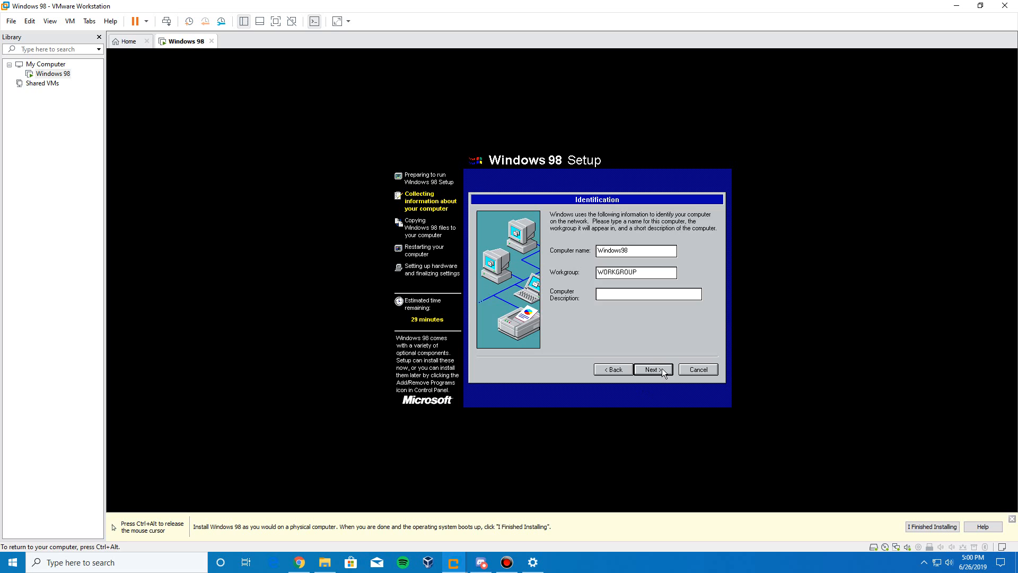
click(652, 369)
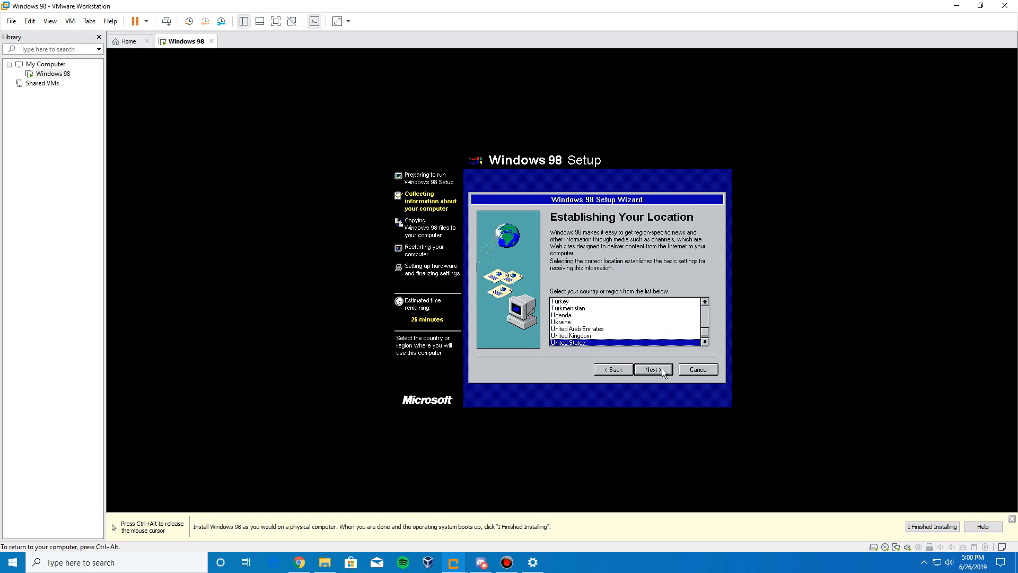
click(653, 369)
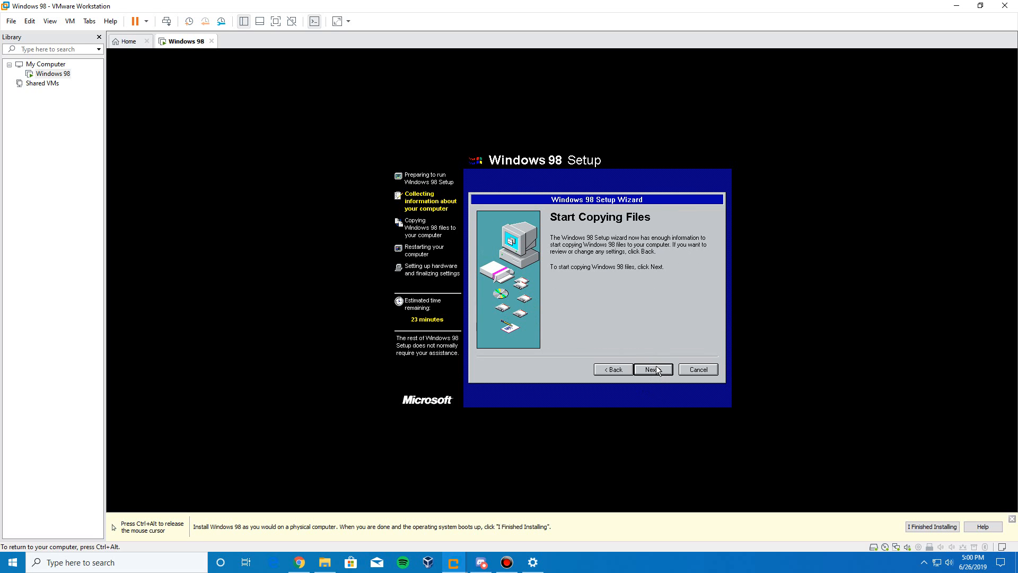
click(652, 369)
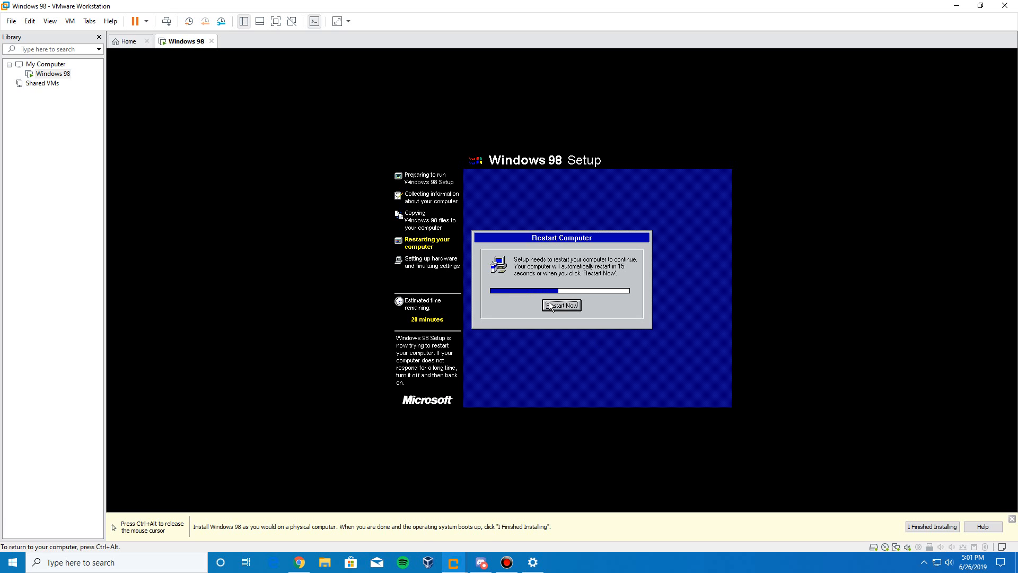
Step: Restart the VM right away after file copying to continue Setup
click(561, 305)
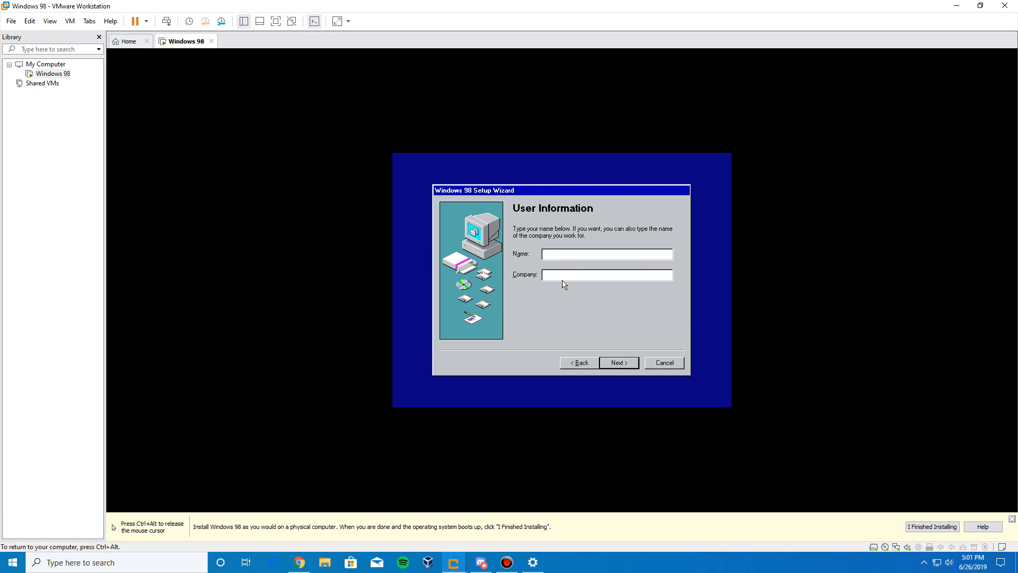
Step: Enter the user name 'EverythingEpan' and accept the license agreement
text(EverythingEp)
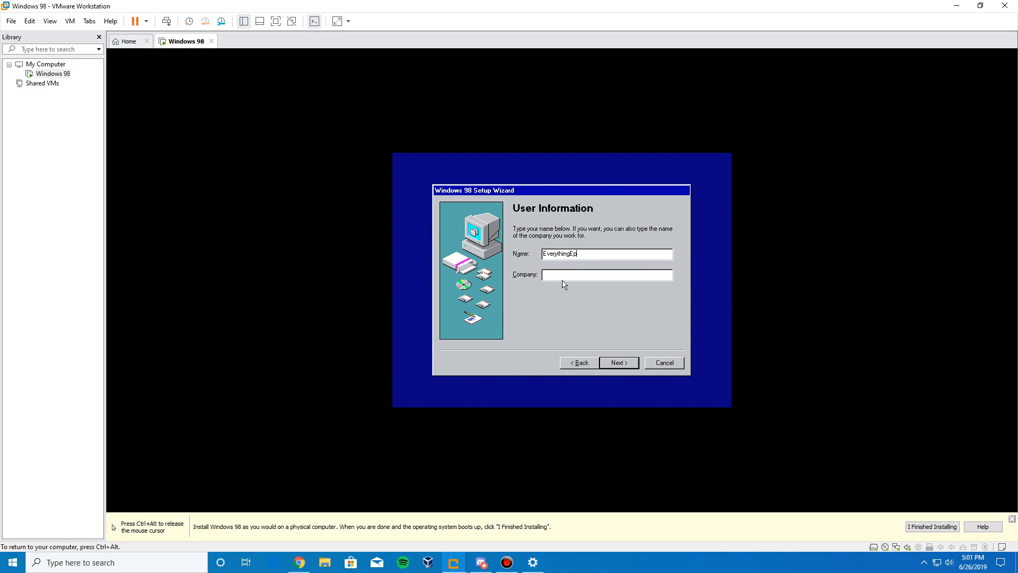
text(an)
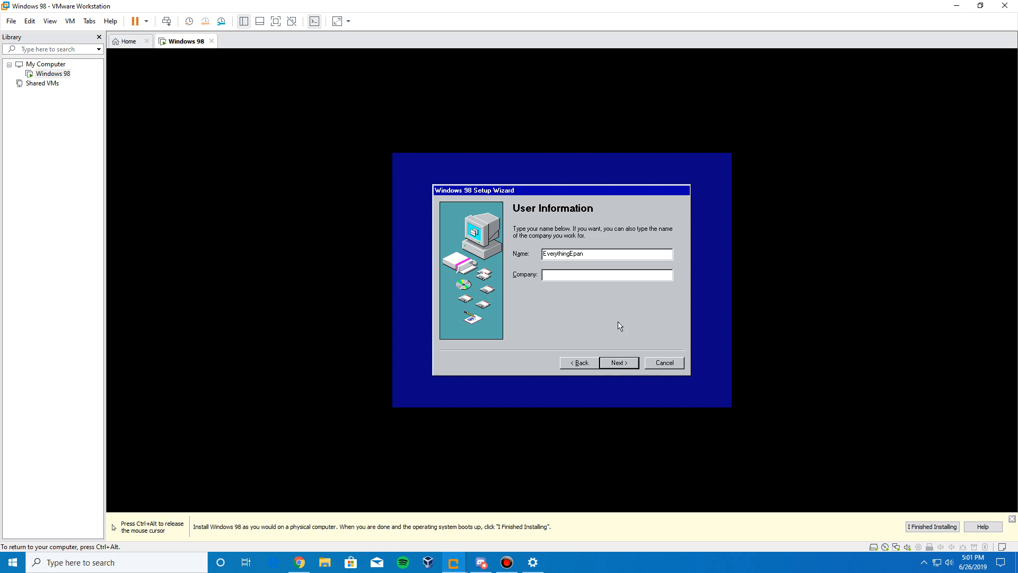
click(618, 363)
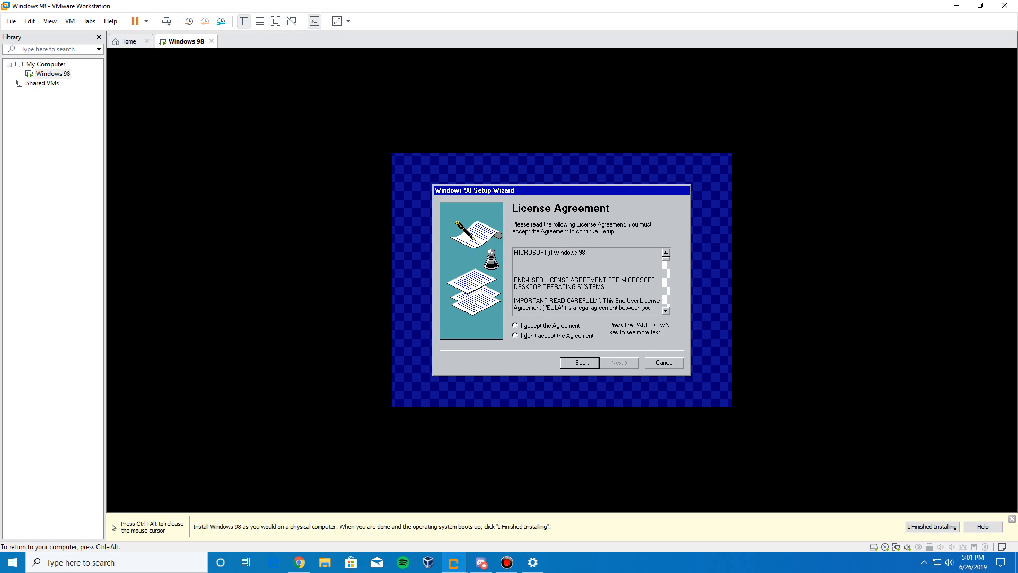
click(515, 324)
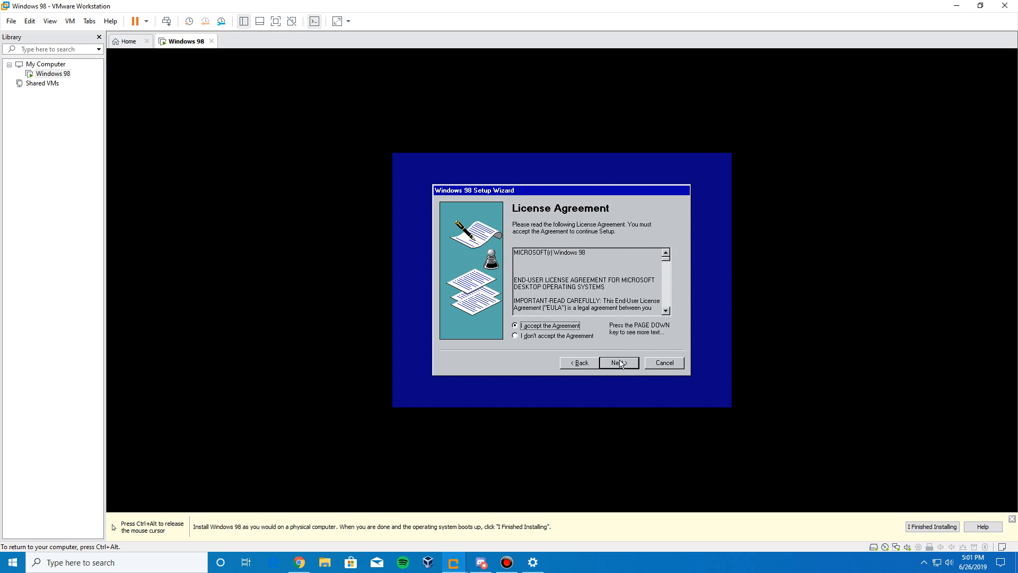
click(618, 362)
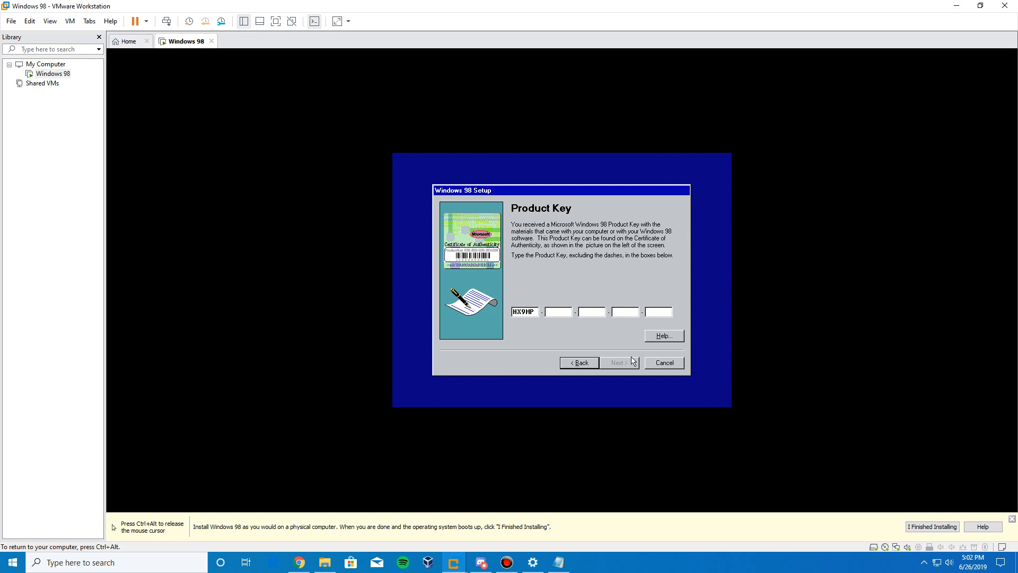
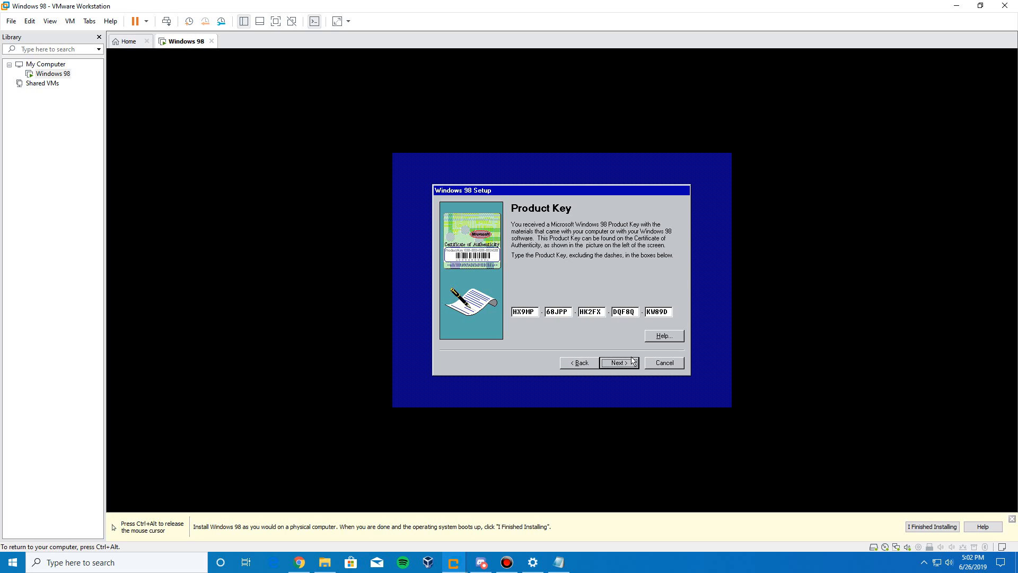
Step: Enter the full Windows 98 product key and submit it
mouse_move(635, 332)
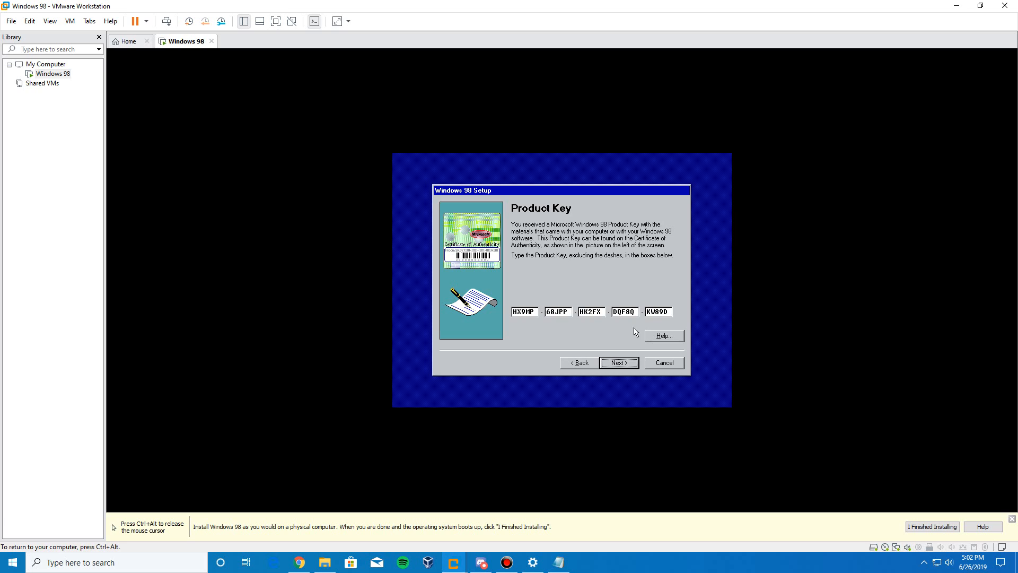
mouse_move(647, 366)
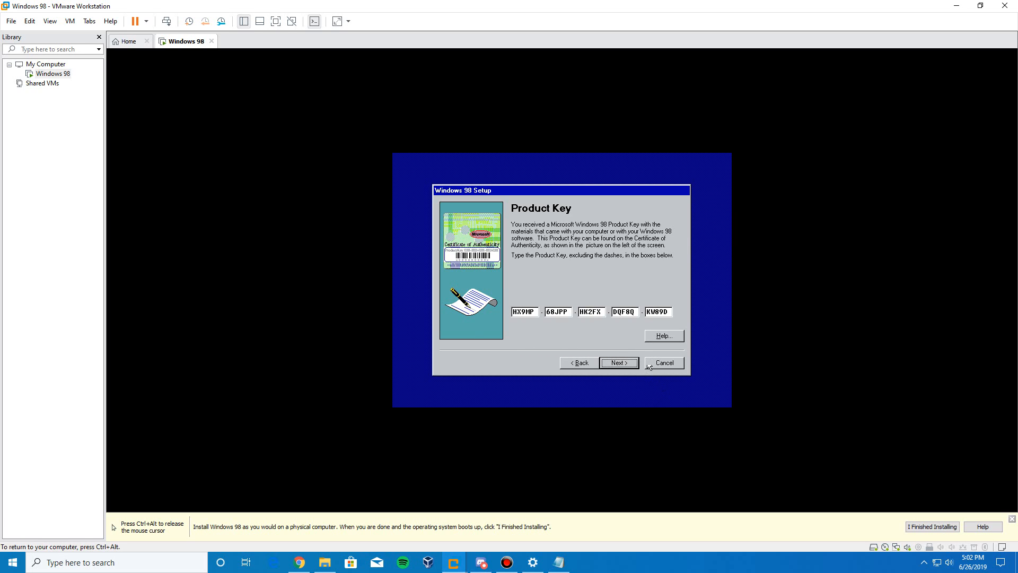
click(618, 363)
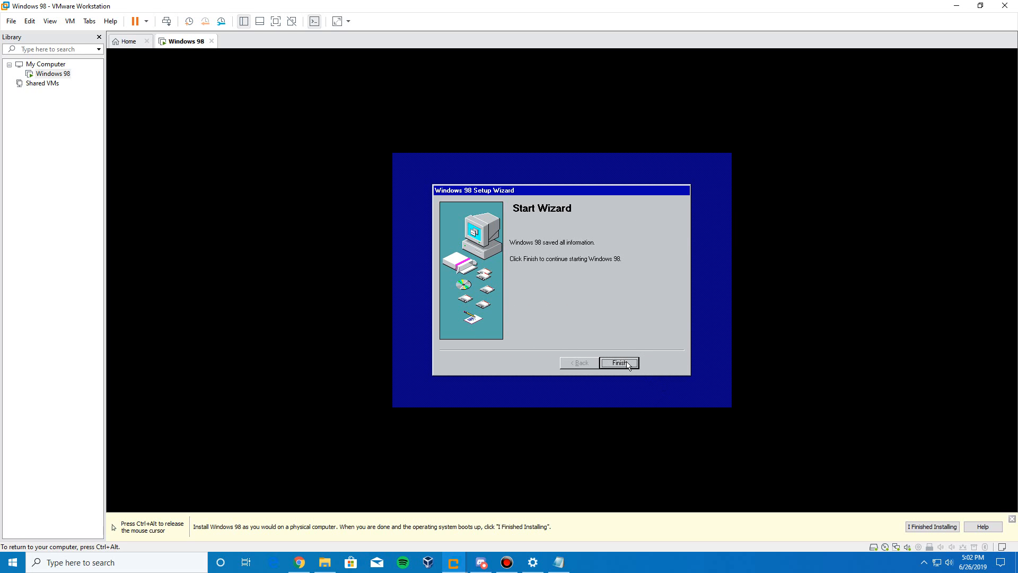
mouse_move(583, 259)
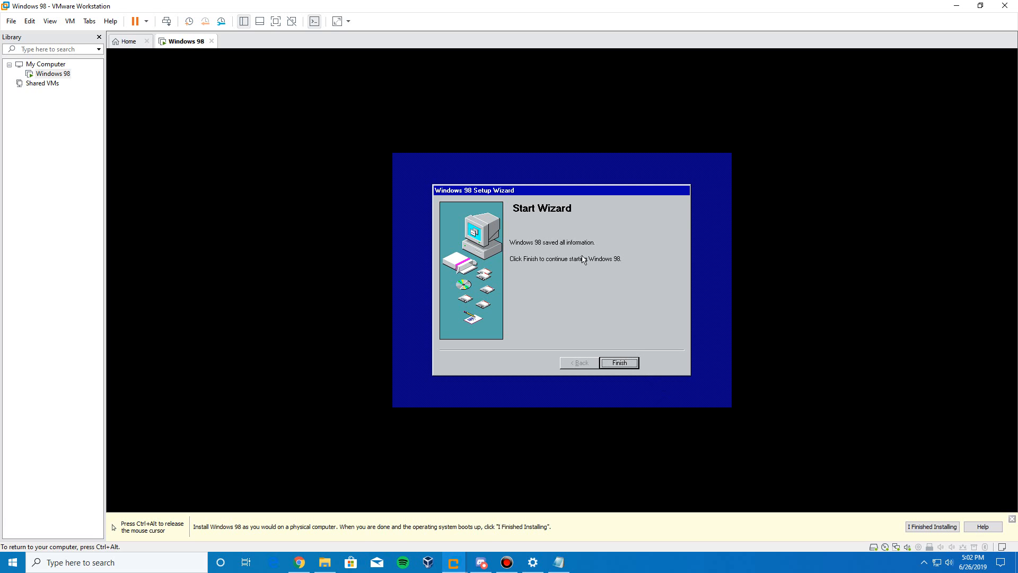
Step: Finish the Start Wizard and restart the virtual computer when hardware setup completes
click(617, 363)
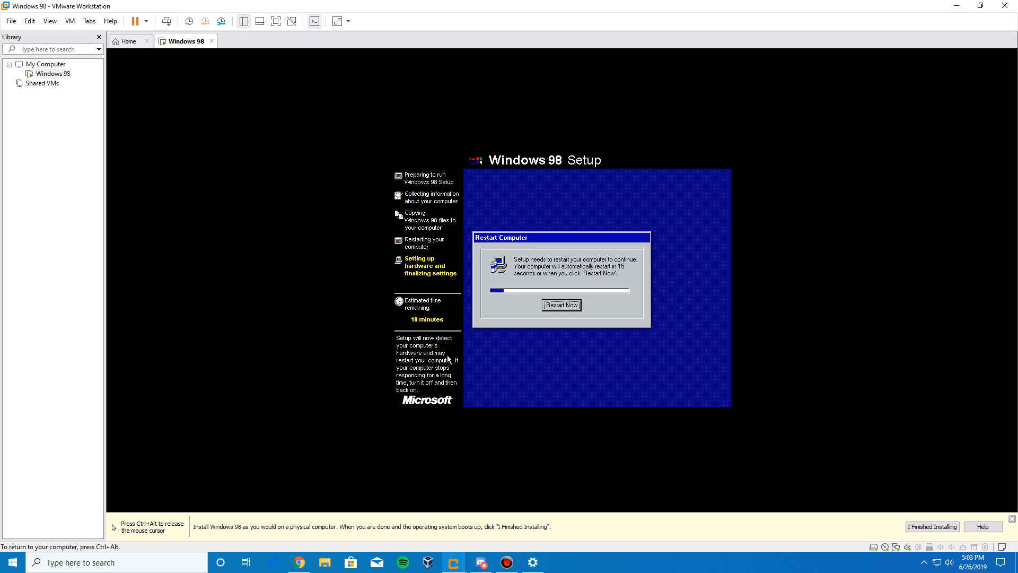
click(561, 305)
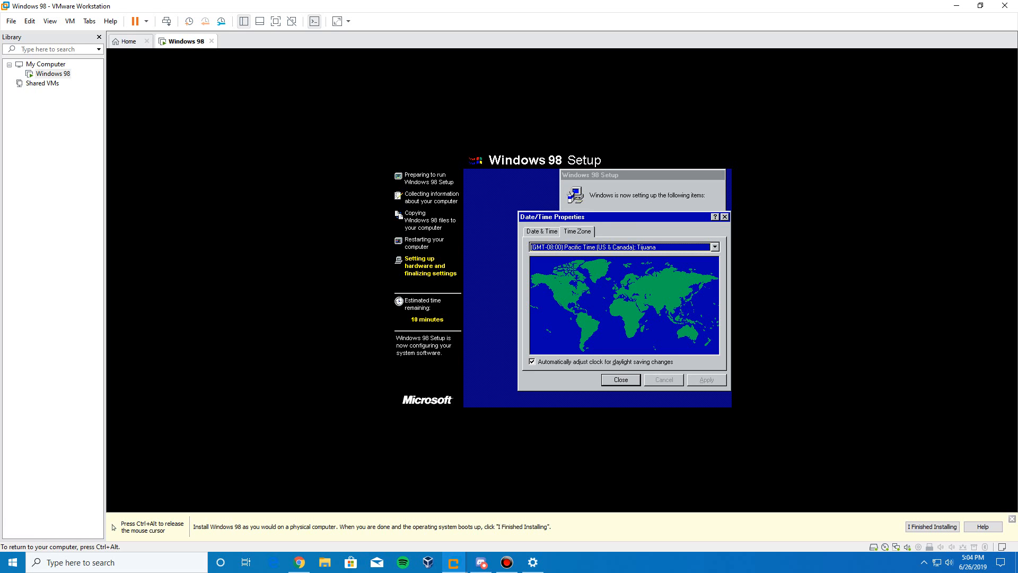
mouse_move(393, 158)
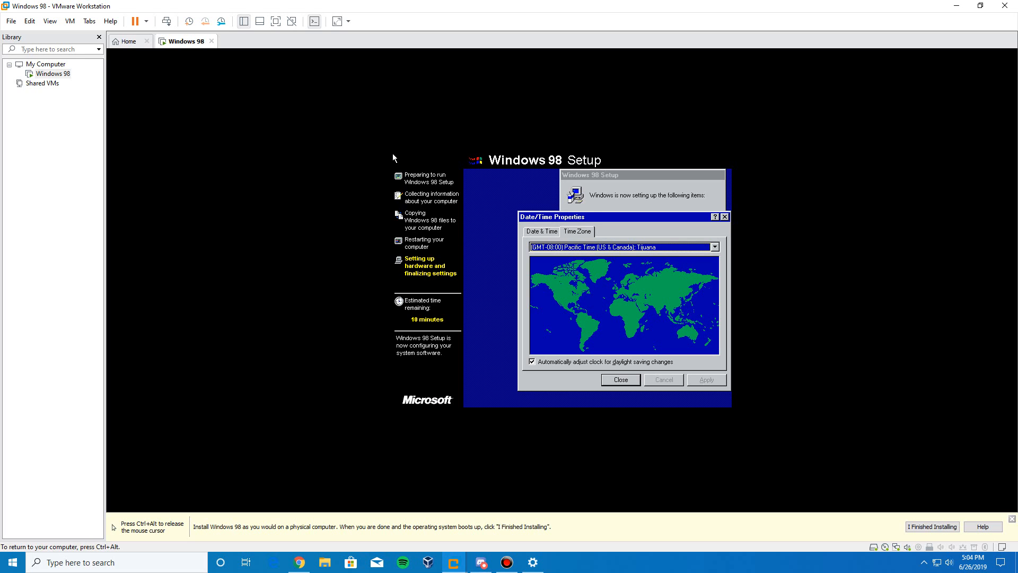
mouse_move(386, 201)
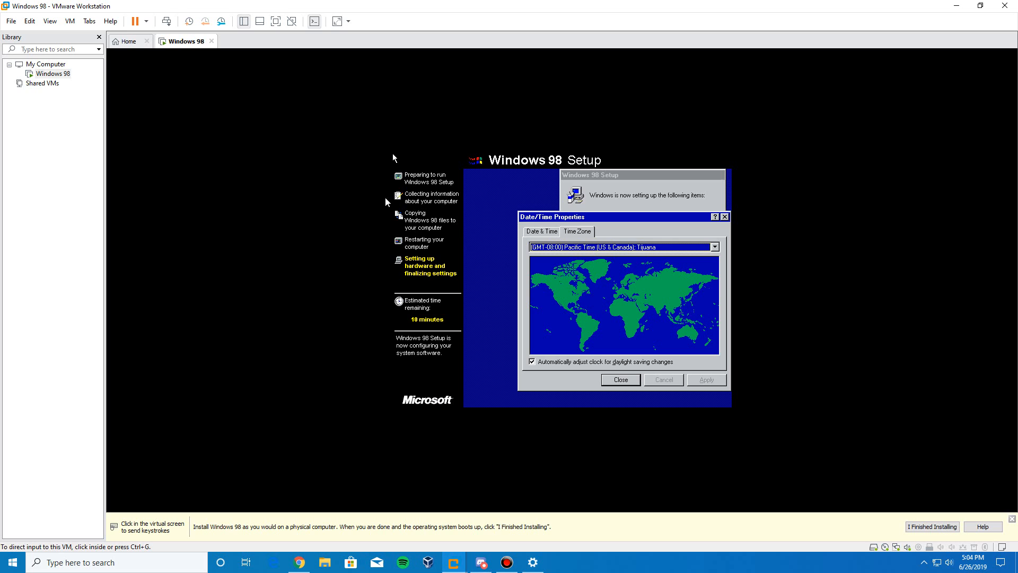
click(69, 22)
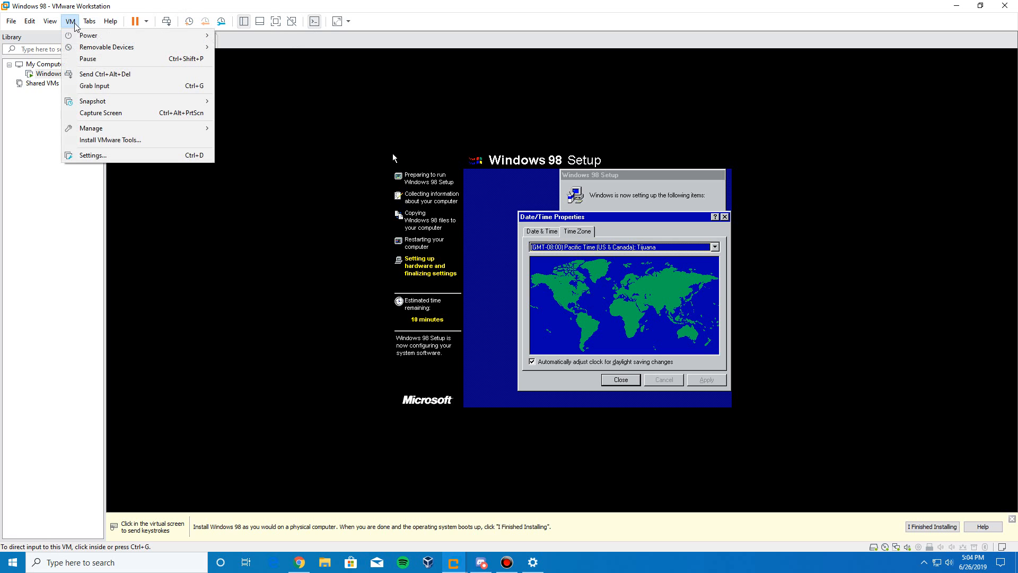
click(94, 84)
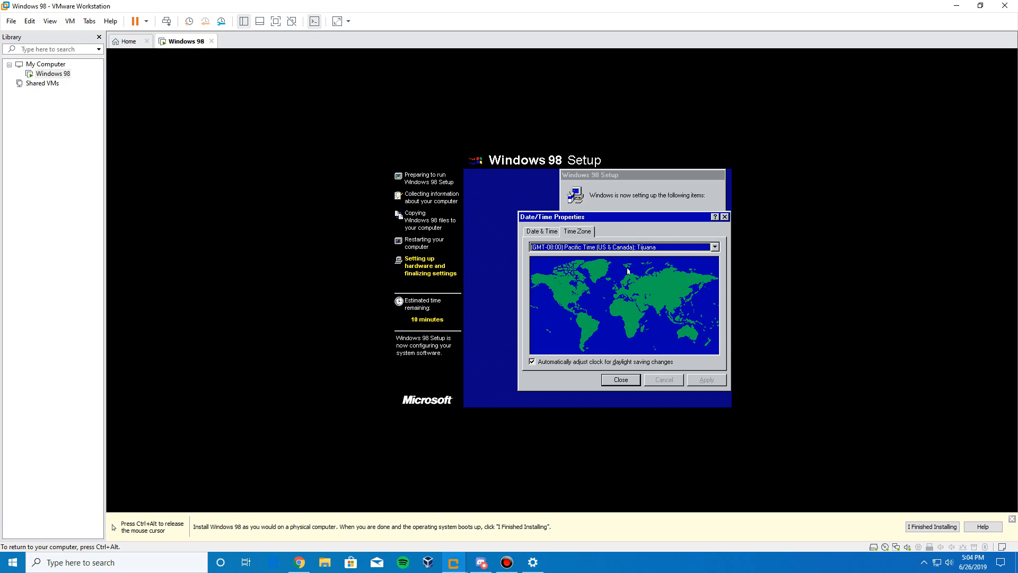
mouse_move(140, 85)
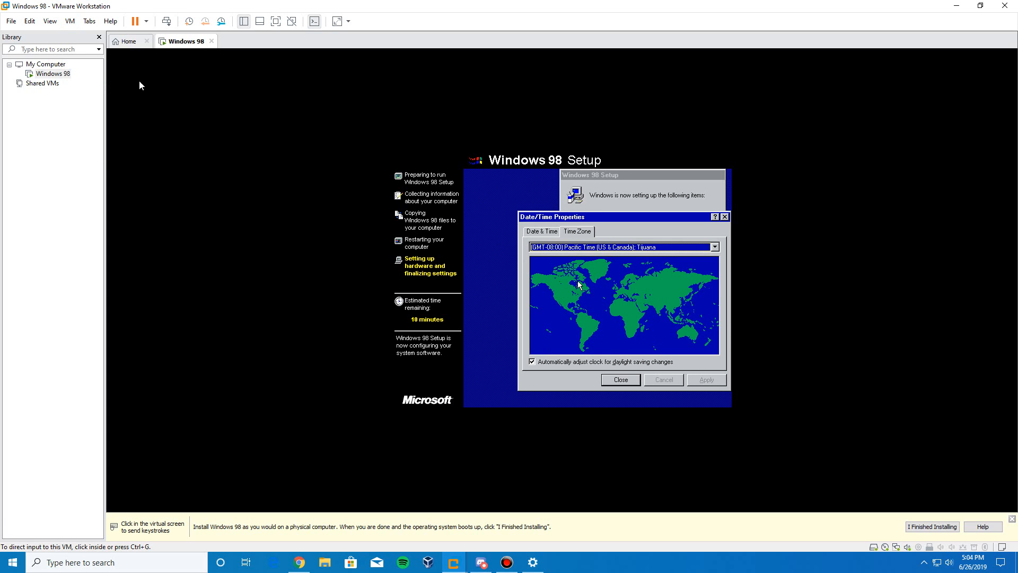
click(70, 21)
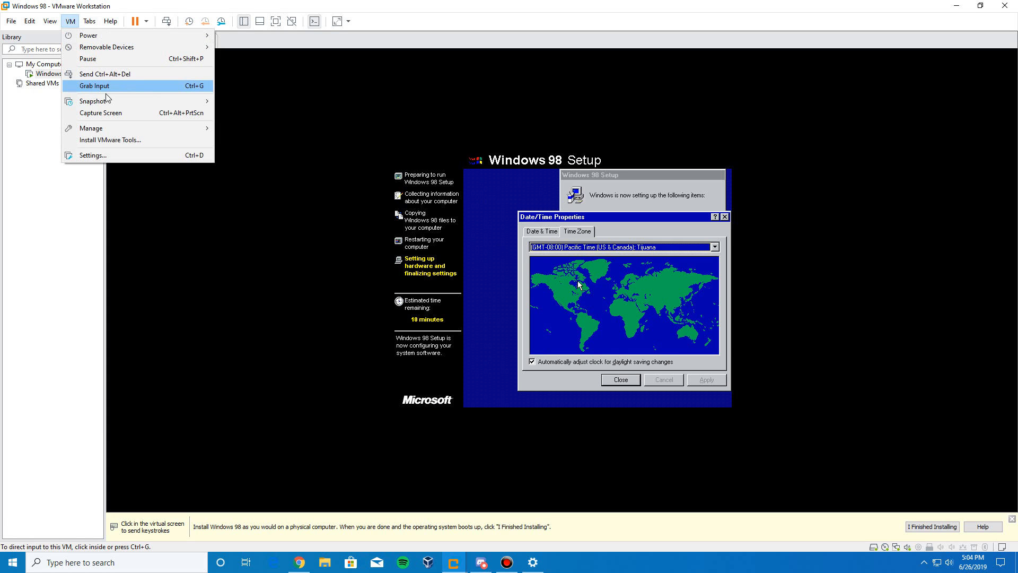
mouse_move(508, 280)
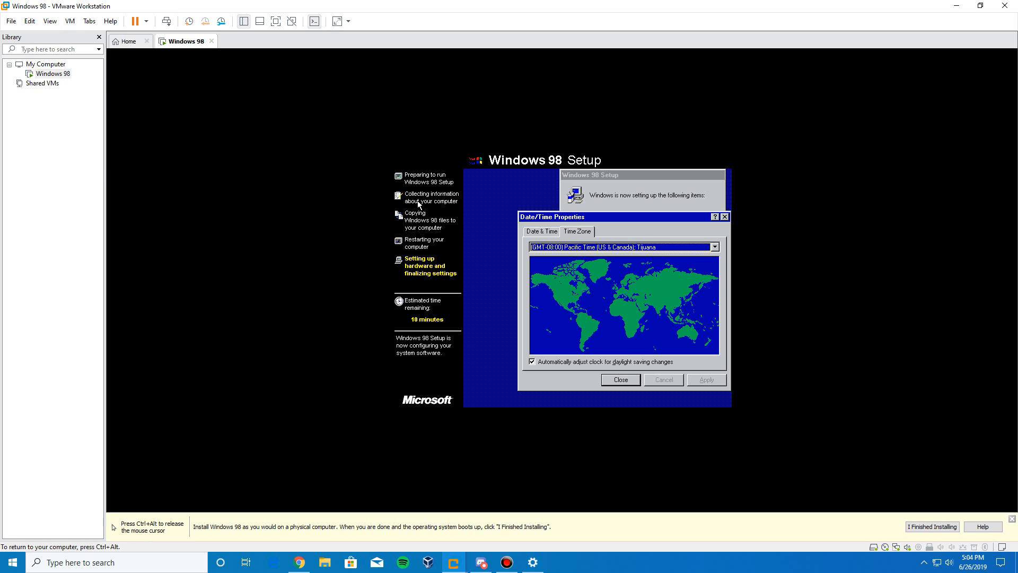
mouse_move(556, 204)
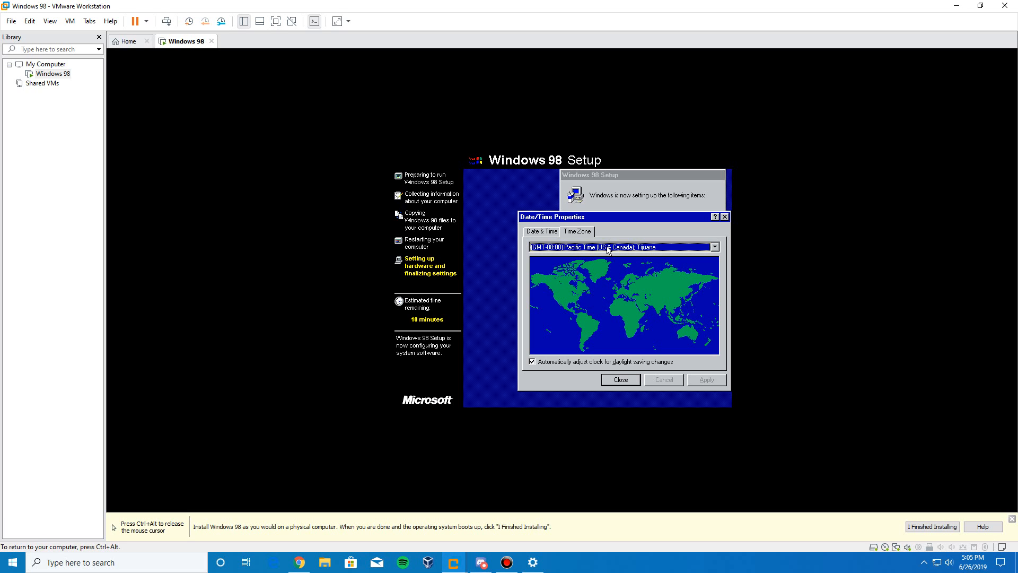
mouse_move(627, 387)
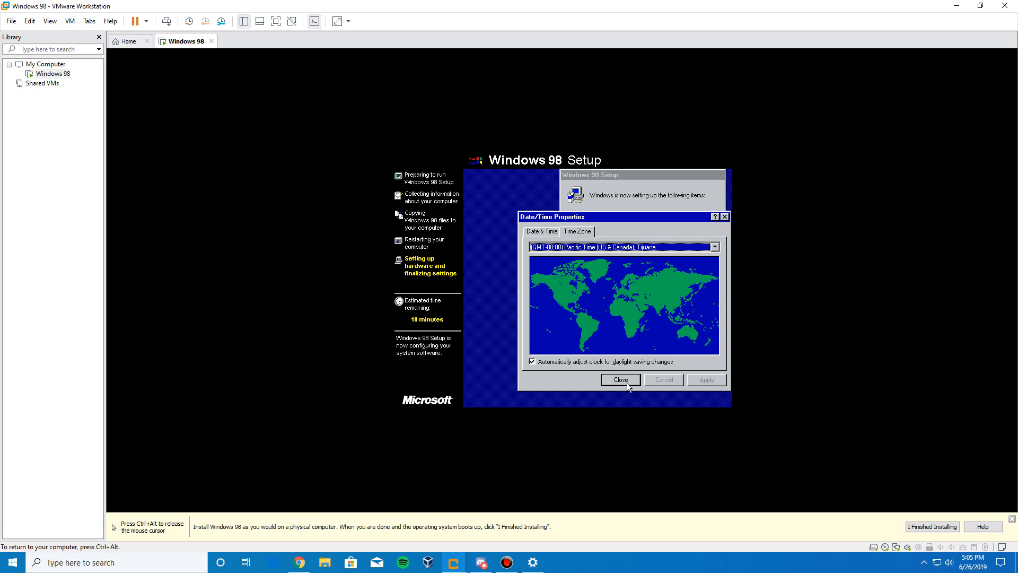
Step: Accept the time zone and close Date/Time Properties
click(620, 380)
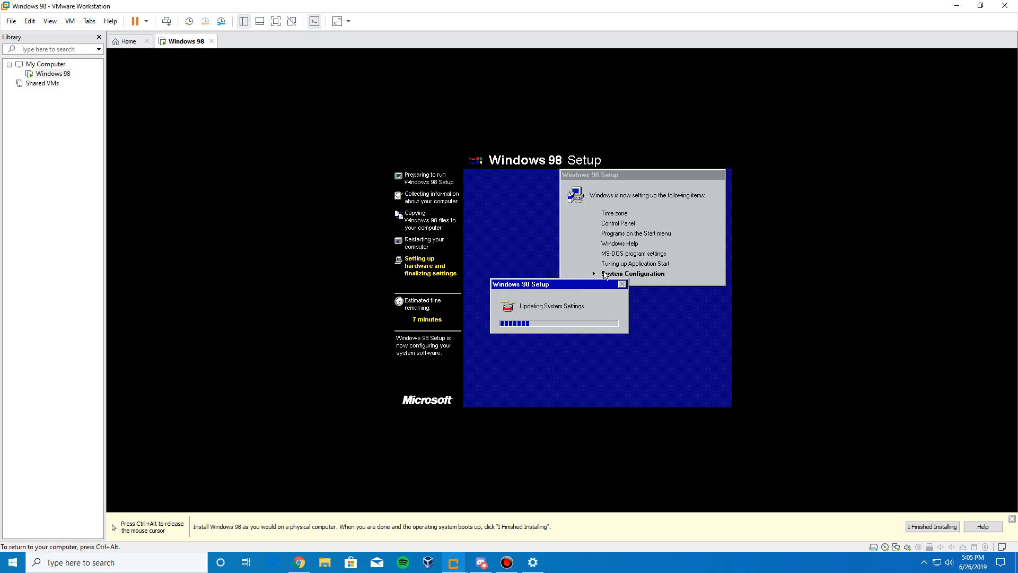
mouse_move(614, 280)
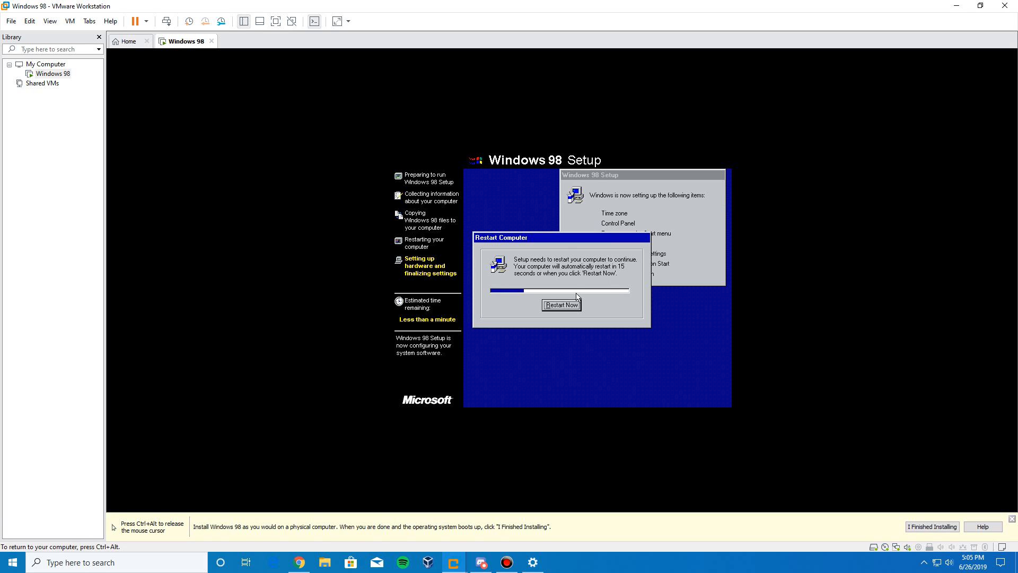
Step: Restart the guest and log in without a network password so hardware setup continues
click(561, 304)
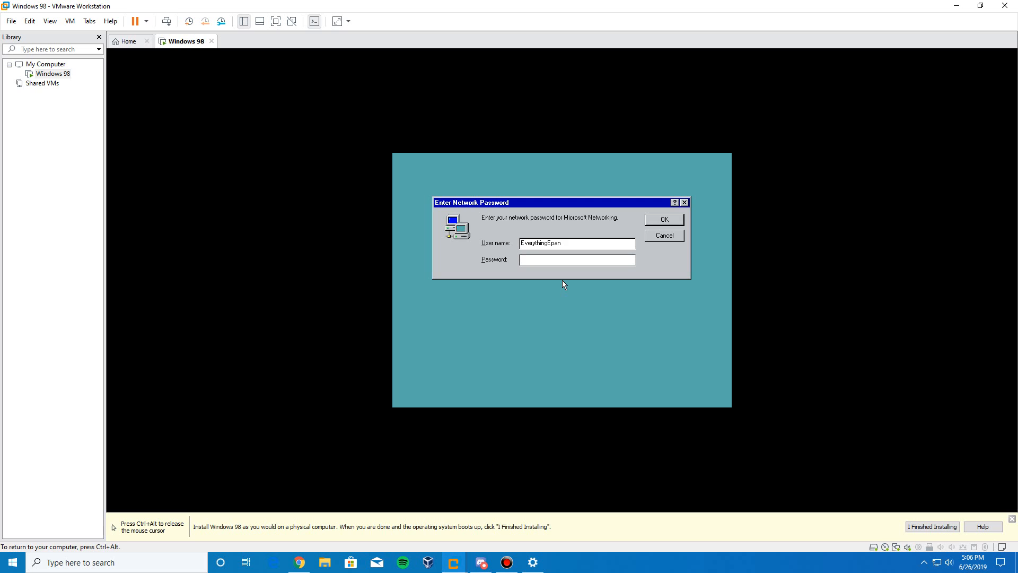
mouse_move(638, 244)
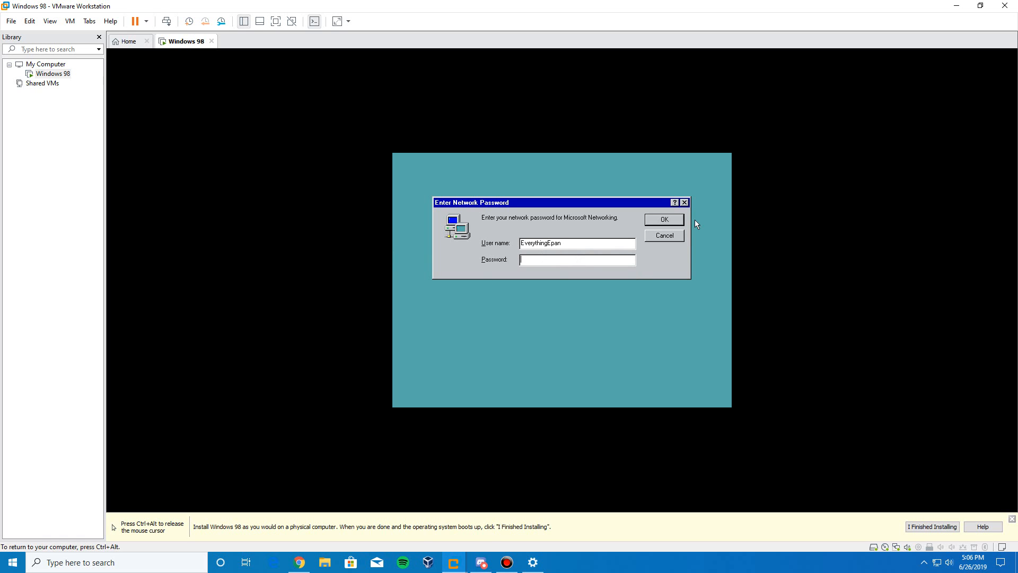
click(664, 220)
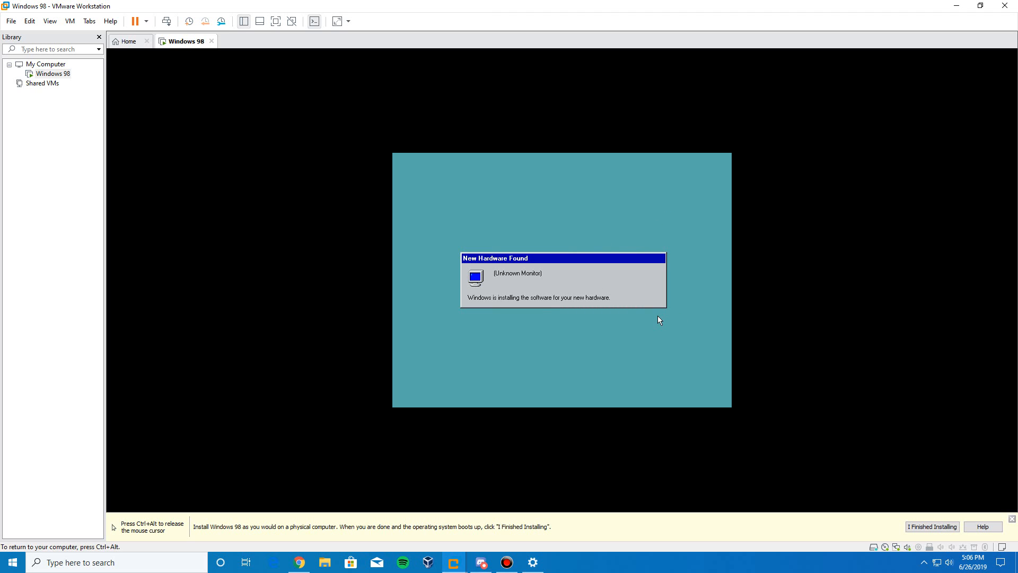
mouse_move(687, 372)
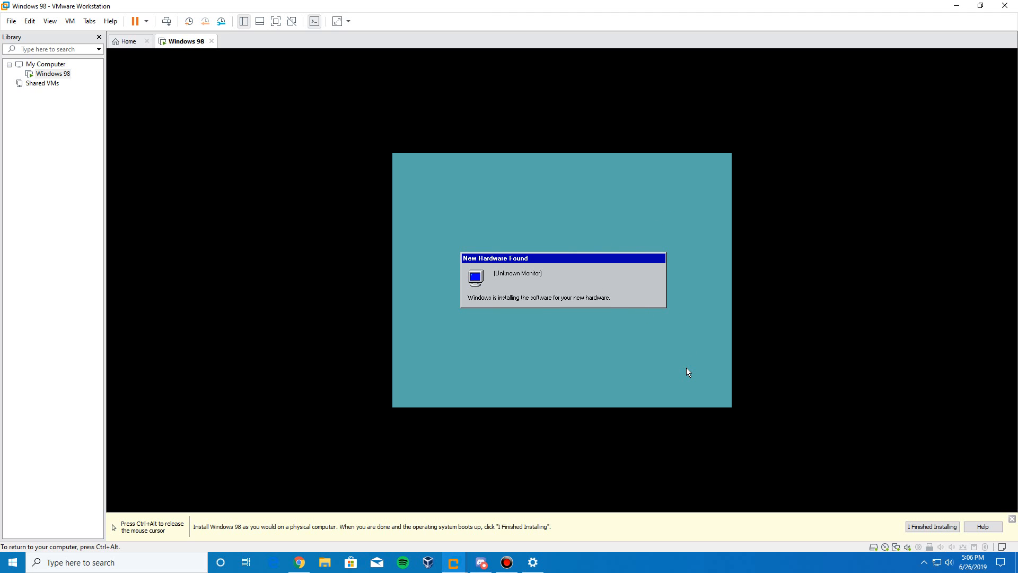
mouse_move(679, 312)
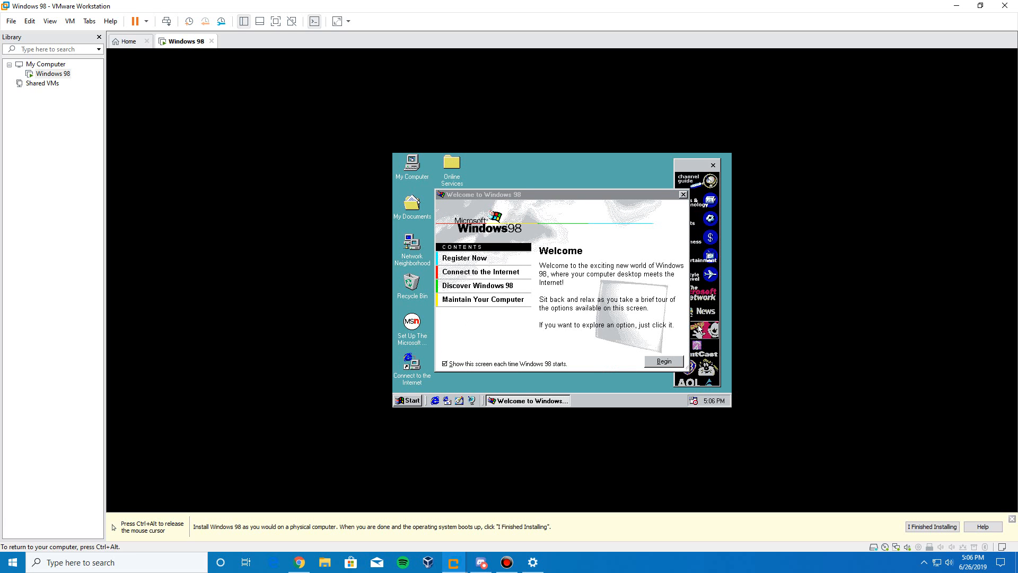
Step: Dismiss the Welcome screen and the Channel Bar, answering its restart prompt
click(682, 194)
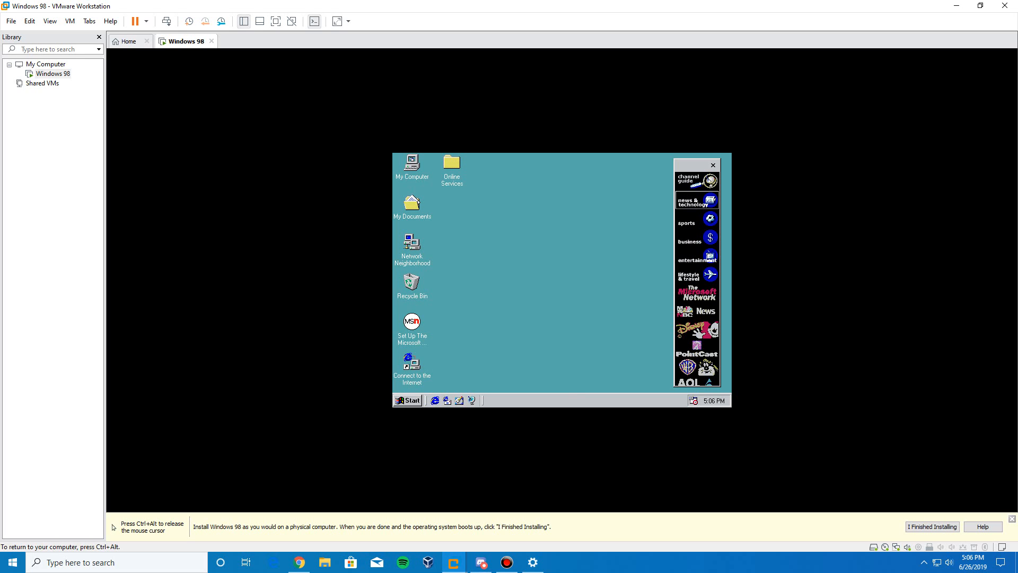
click(713, 164)
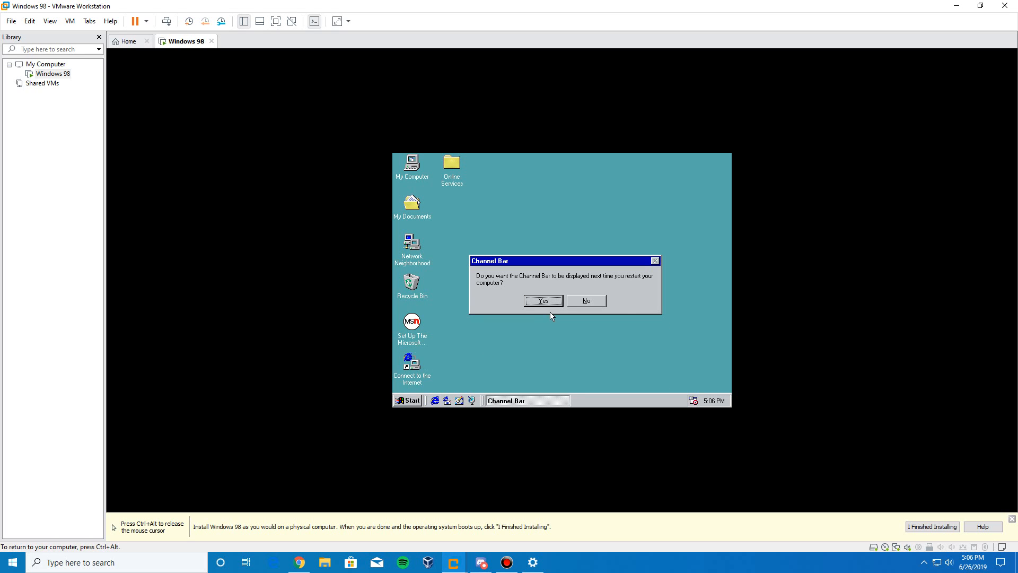
click(586, 300)
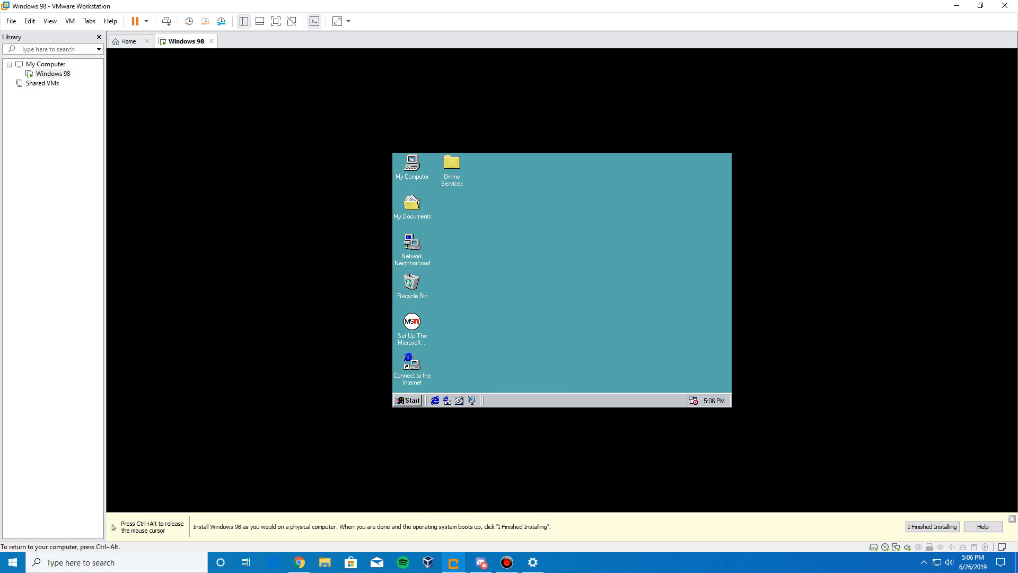
click(406, 400)
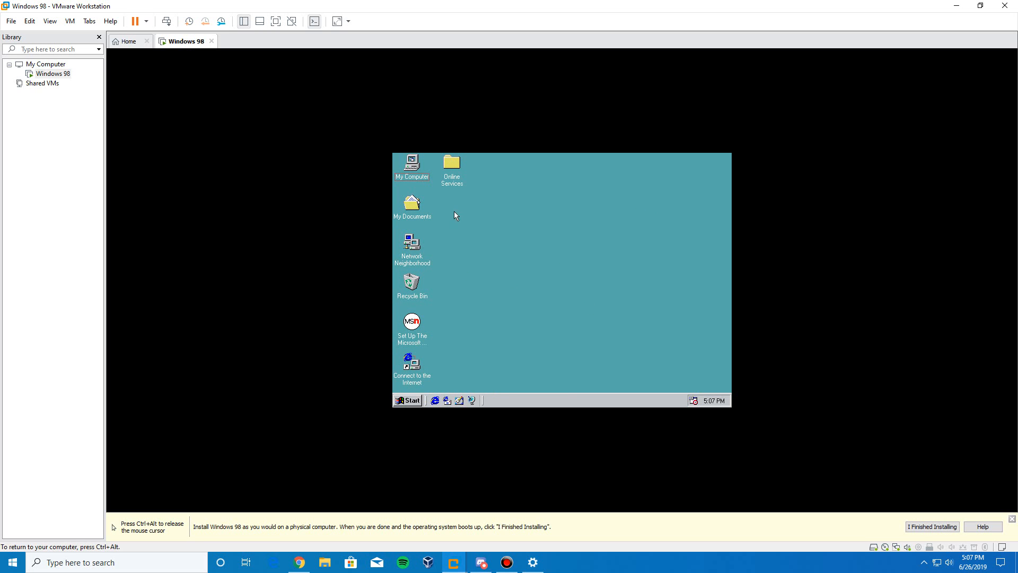
Step: Check System Properties shows Windows 4.10.1998 with 512 MB RAM, then close it
double_click(412, 162)
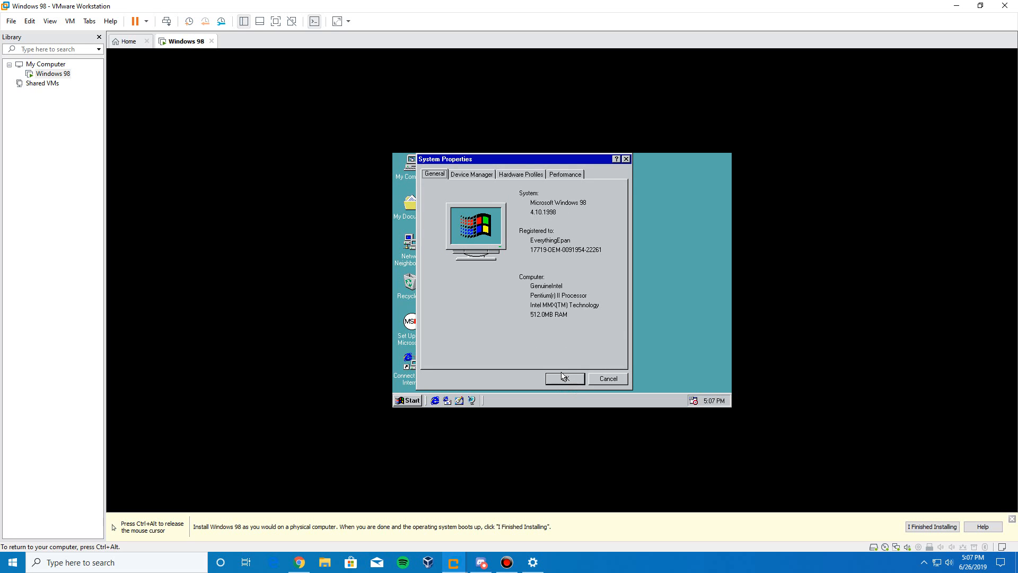
click(563, 378)
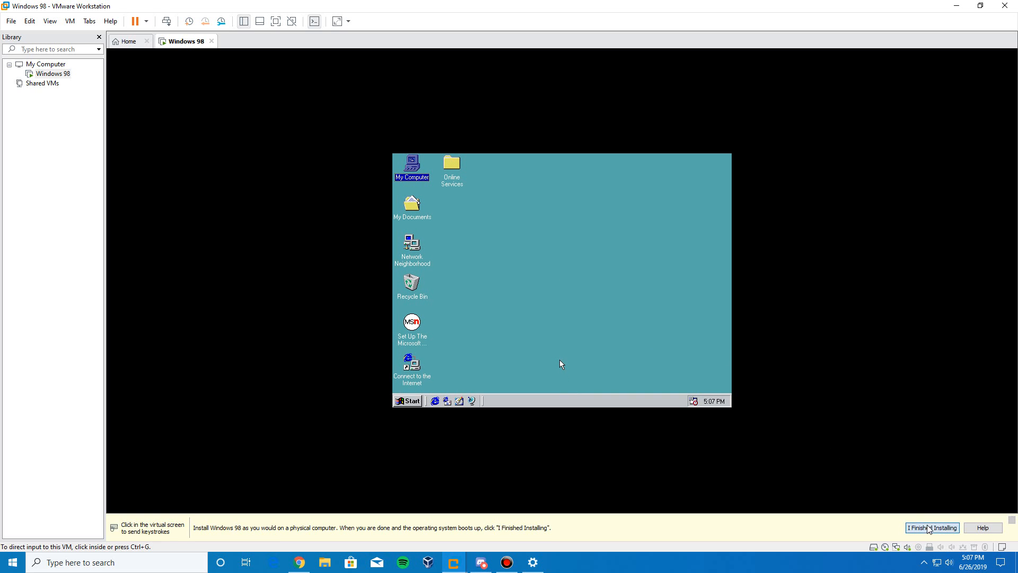
Step: Mark the guest installation finished and override the CD-ROM lock to disconnect it
click(931, 527)
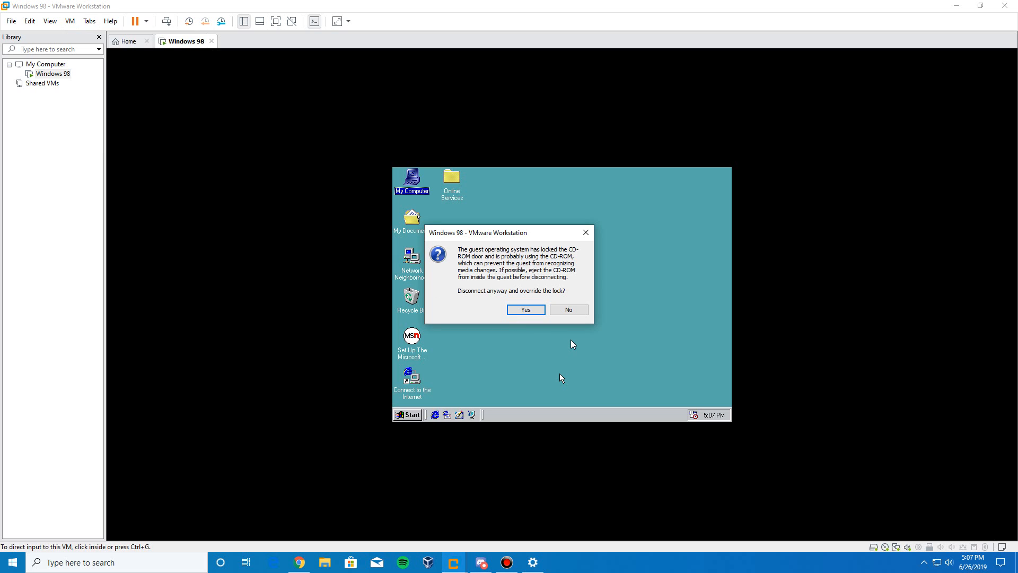
mouse_move(560, 378)
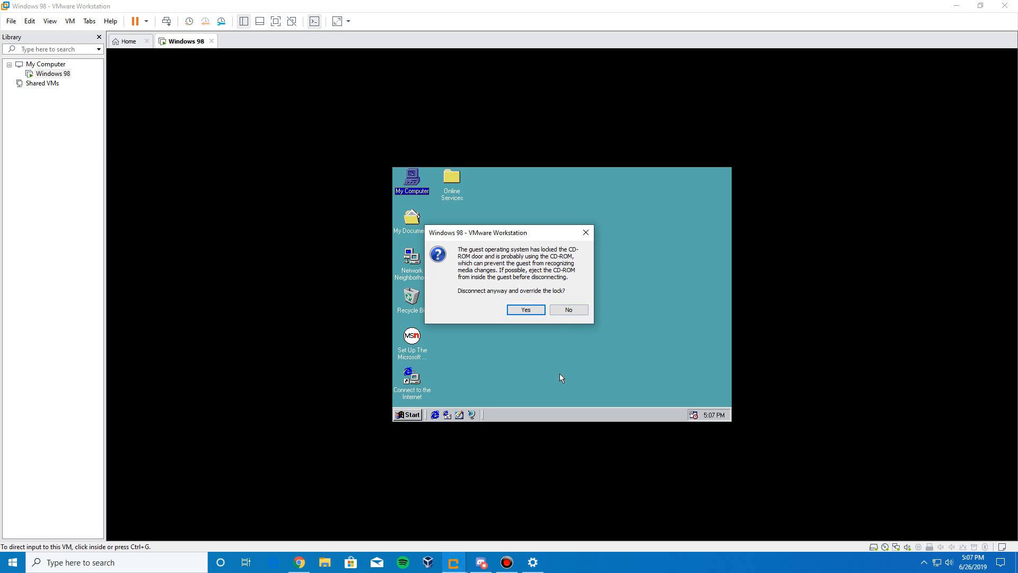
mouse_move(540, 312)
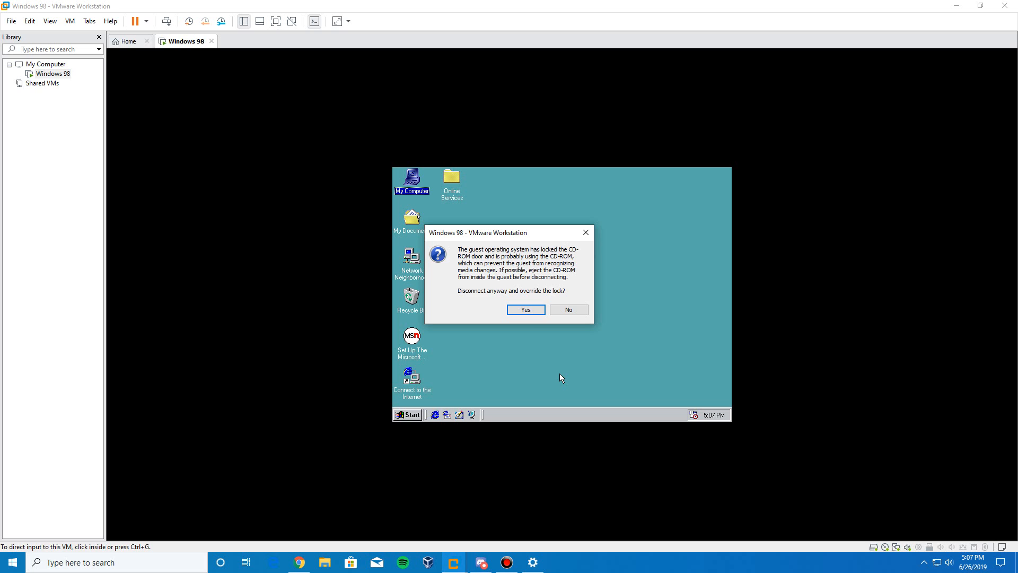
click(525, 309)
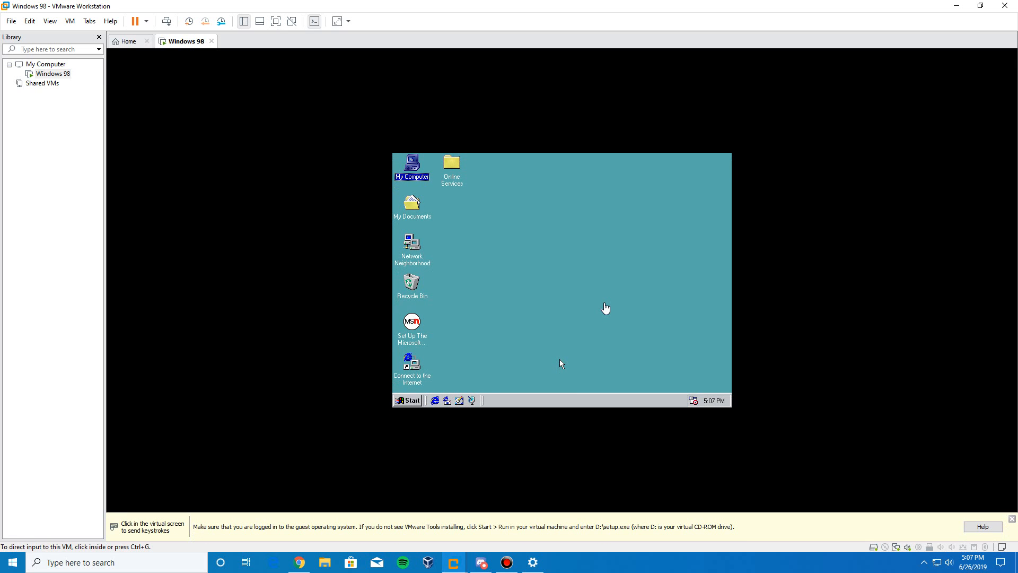
mouse_move(566, 348)
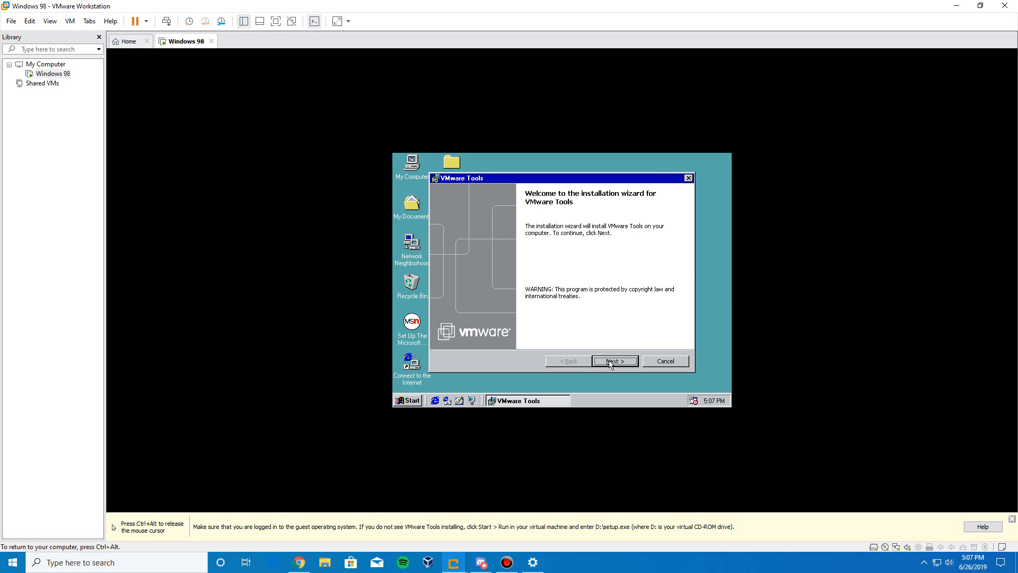
Step: Run the VMware Tools wizard with the typical setup type through to installation
click(614, 360)
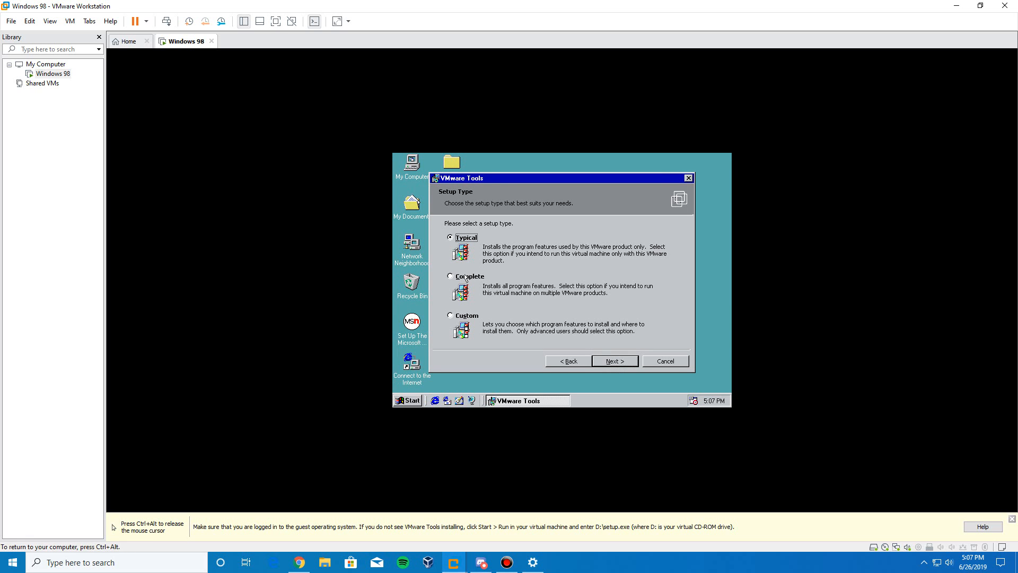
click(615, 360)
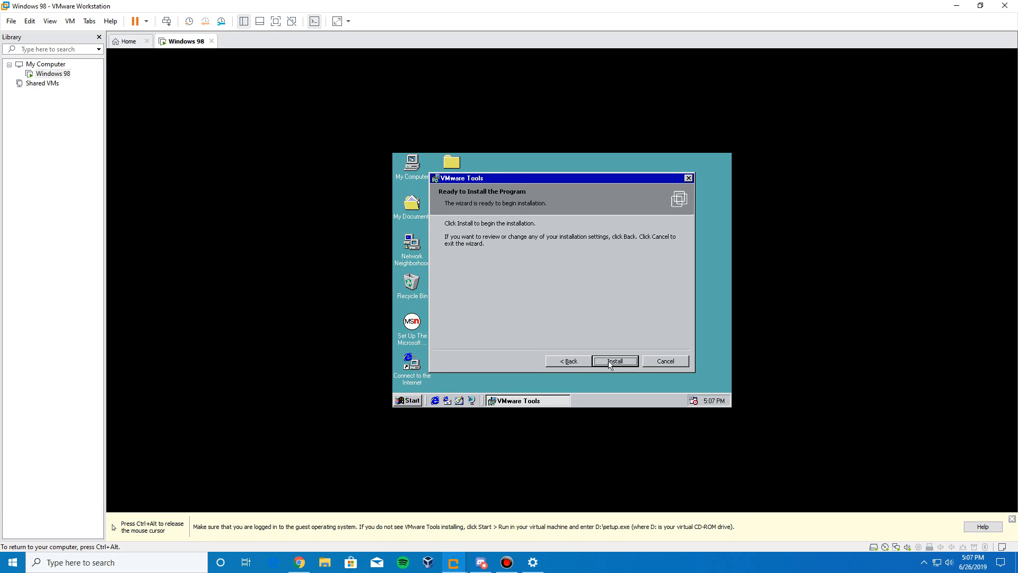
click(615, 360)
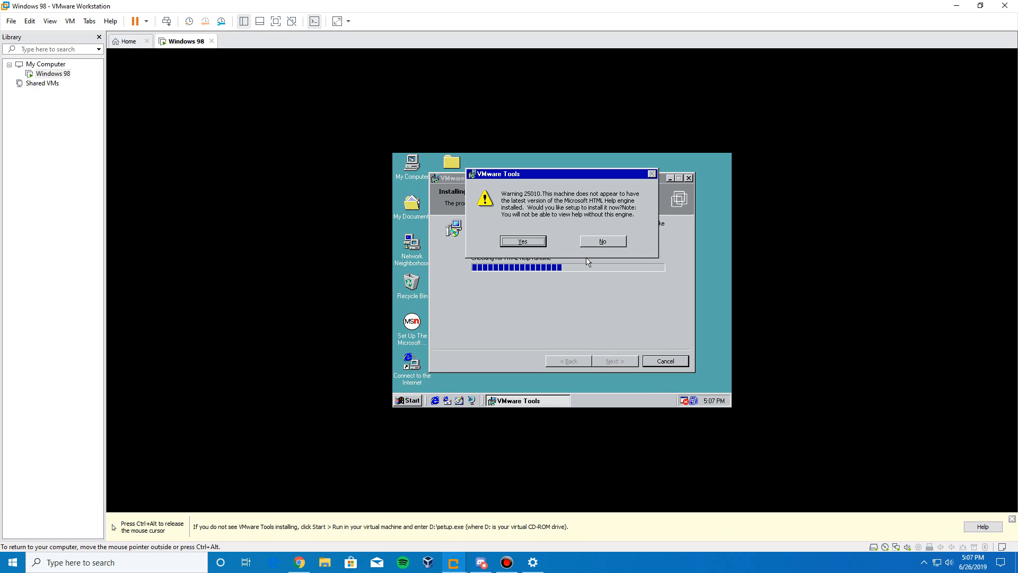
mouse_move(573, 193)
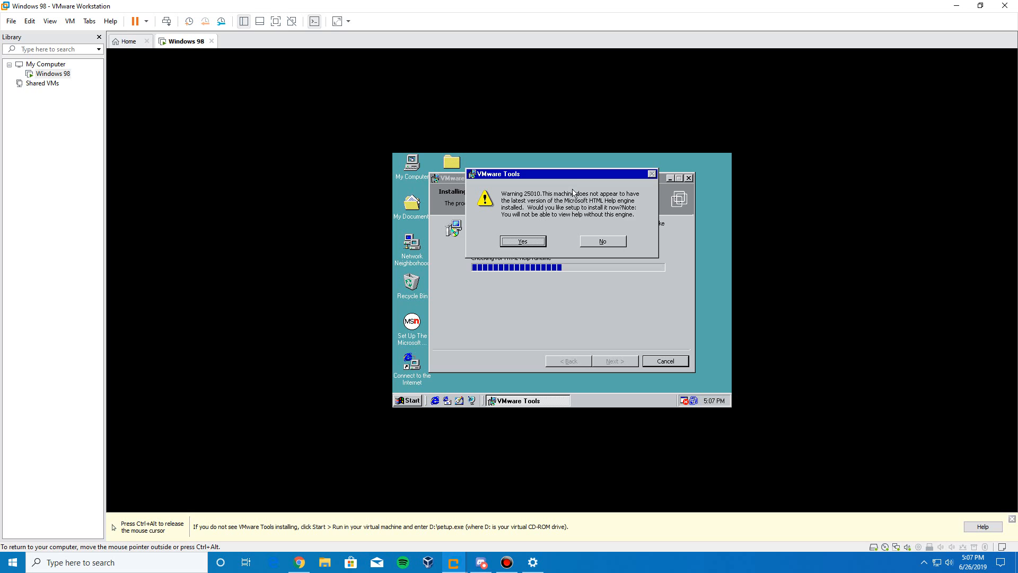
mouse_move(588, 210)
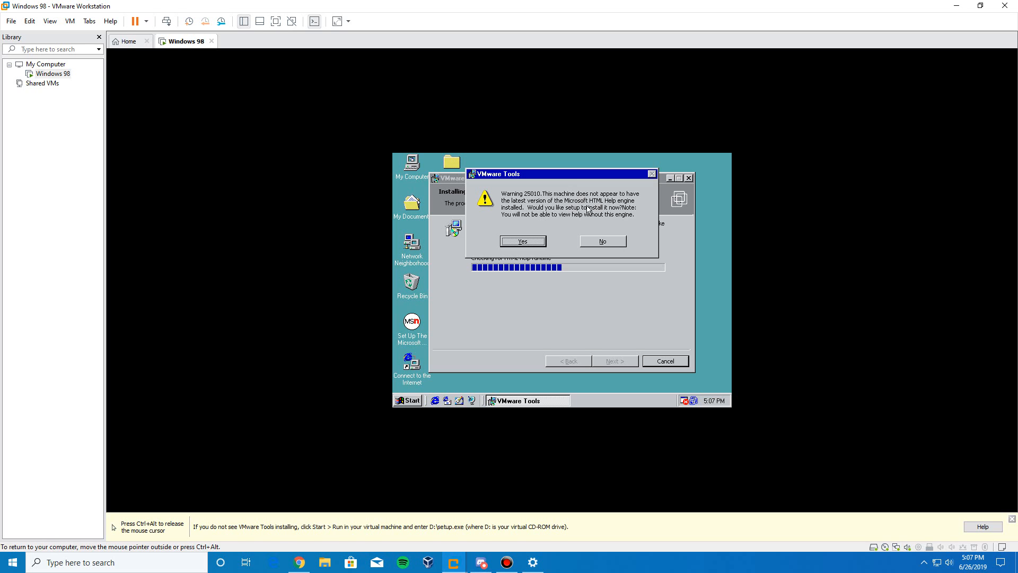
mouse_move(591, 216)
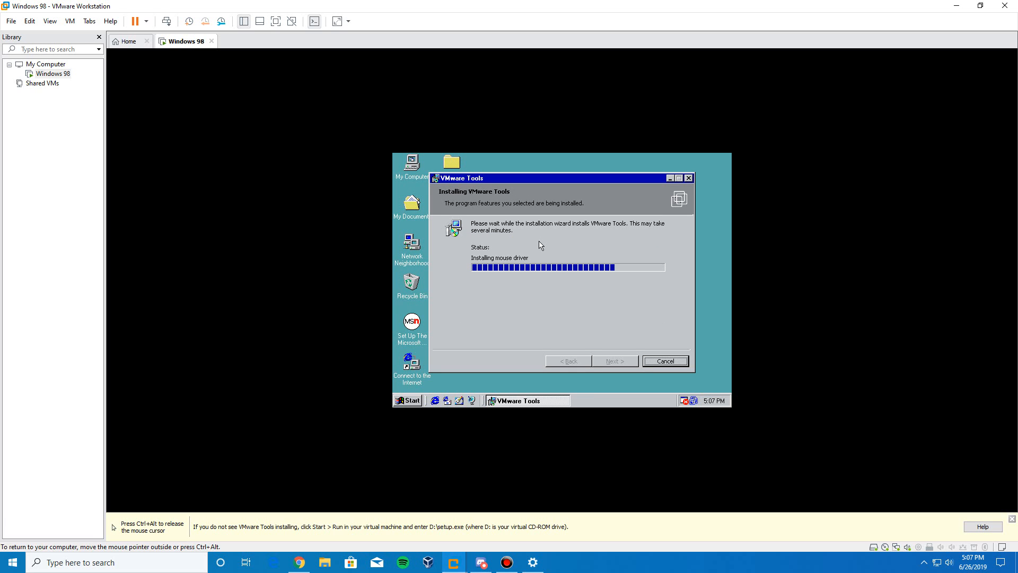
mouse_move(568, 260)
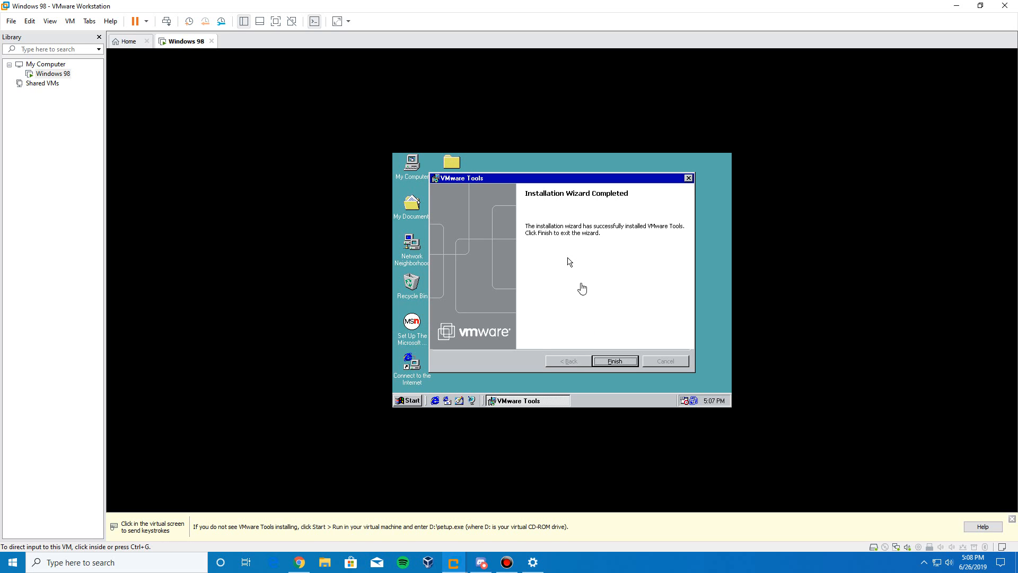
click(614, 361)
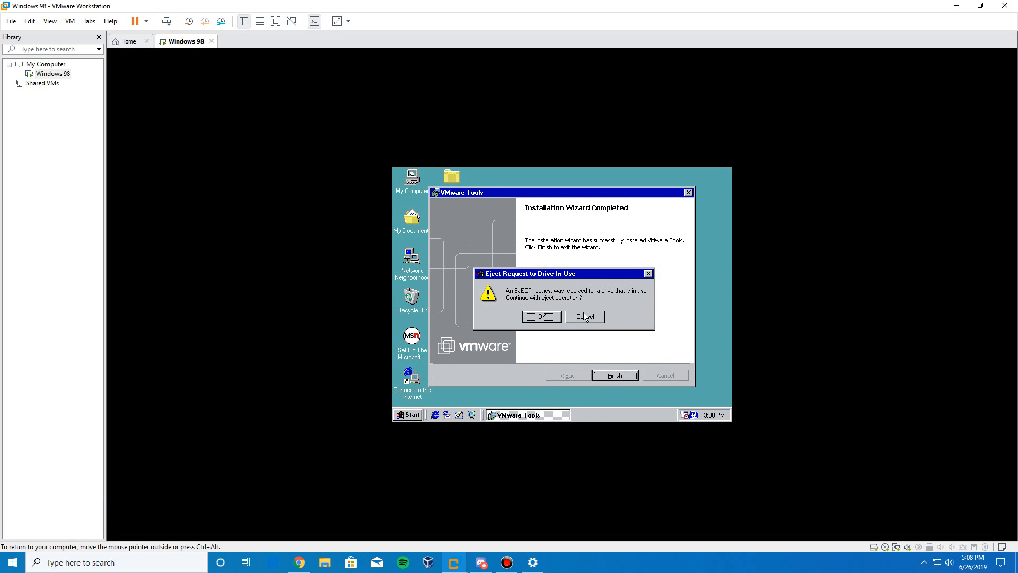
Step: Dismiss the eject request, exit the wizard and restart Windows 98 for the changes
click(540, 316)
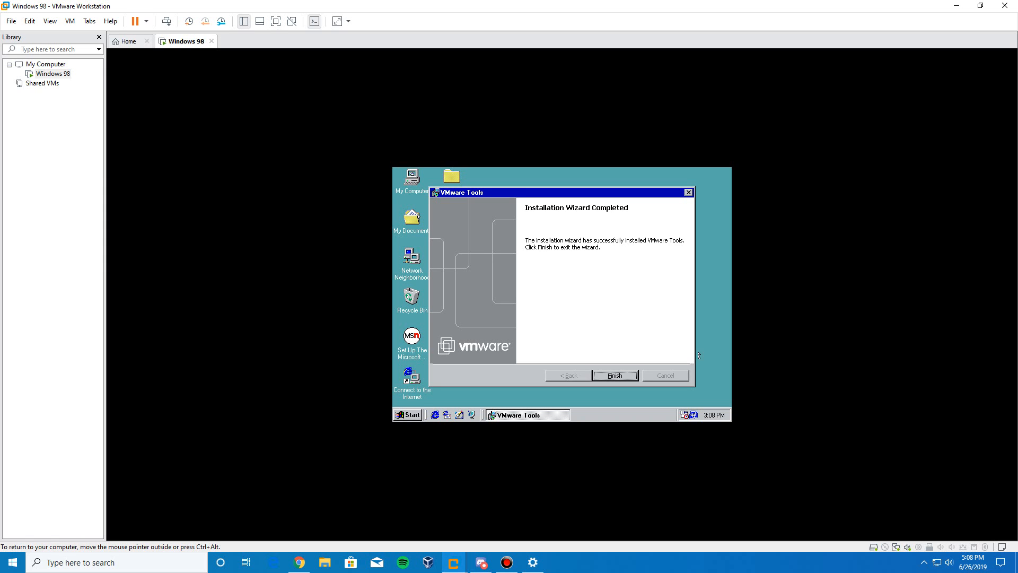
click(614, 375)
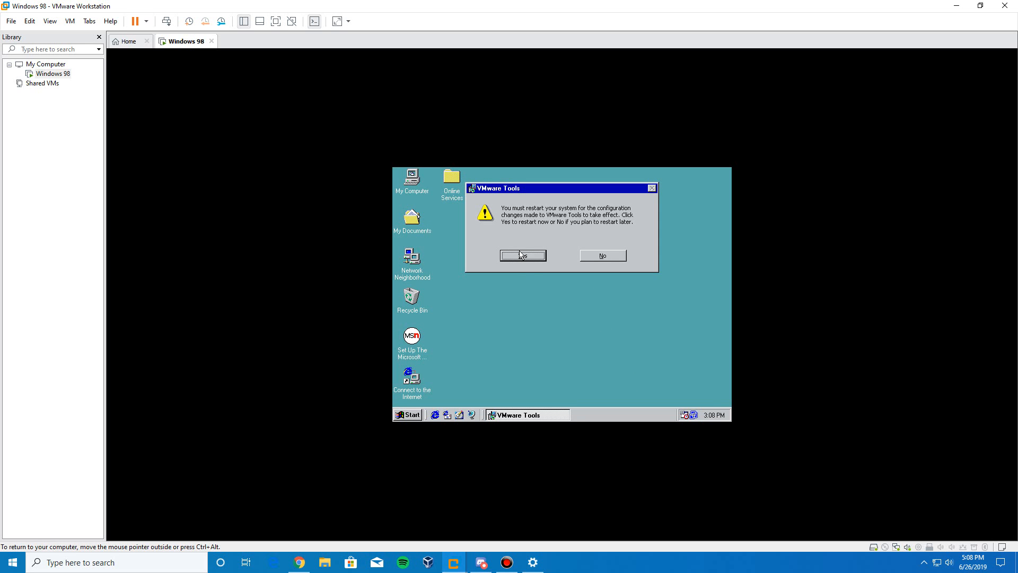
click(523, 255)
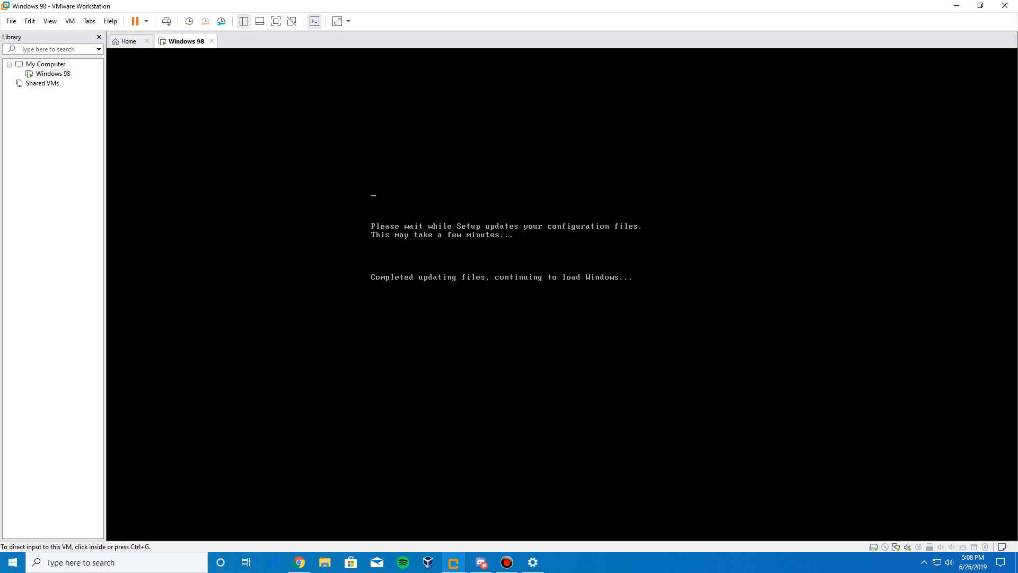
mouse_move(417, 475)
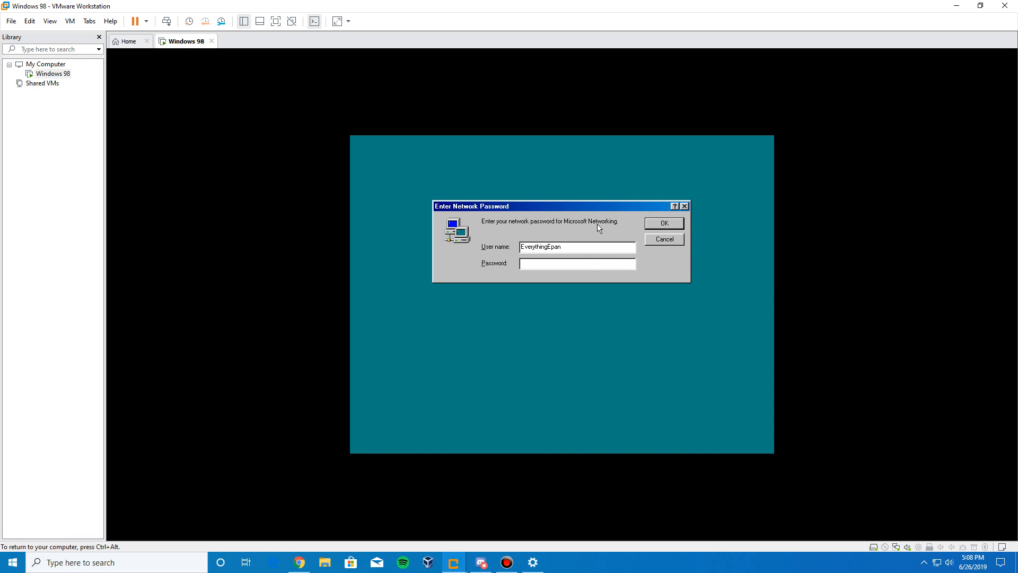
Step: Accept the Enter Network Password prompt with a blank password to finish booting
click(664, 223)
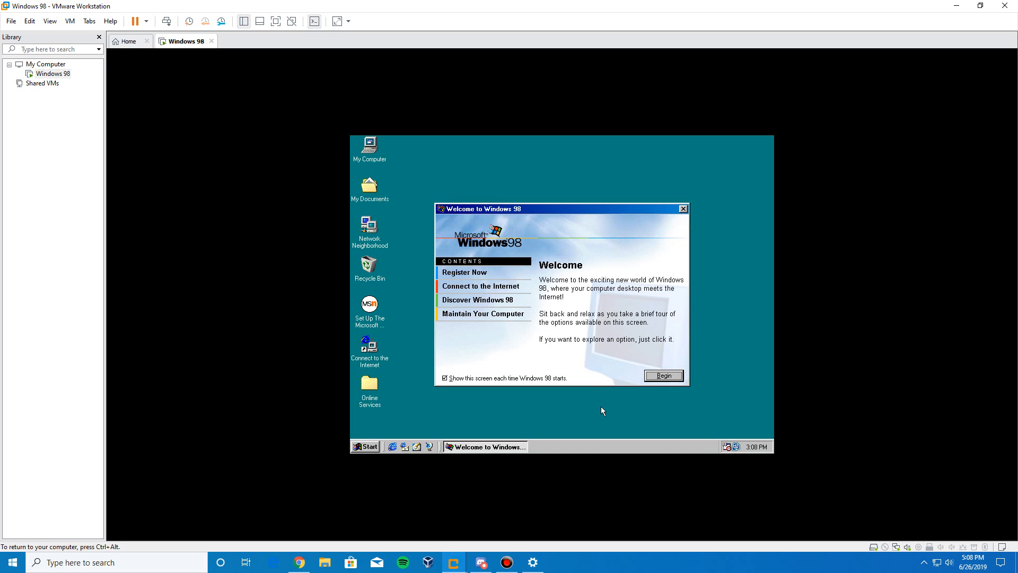
right_click(603, 410)
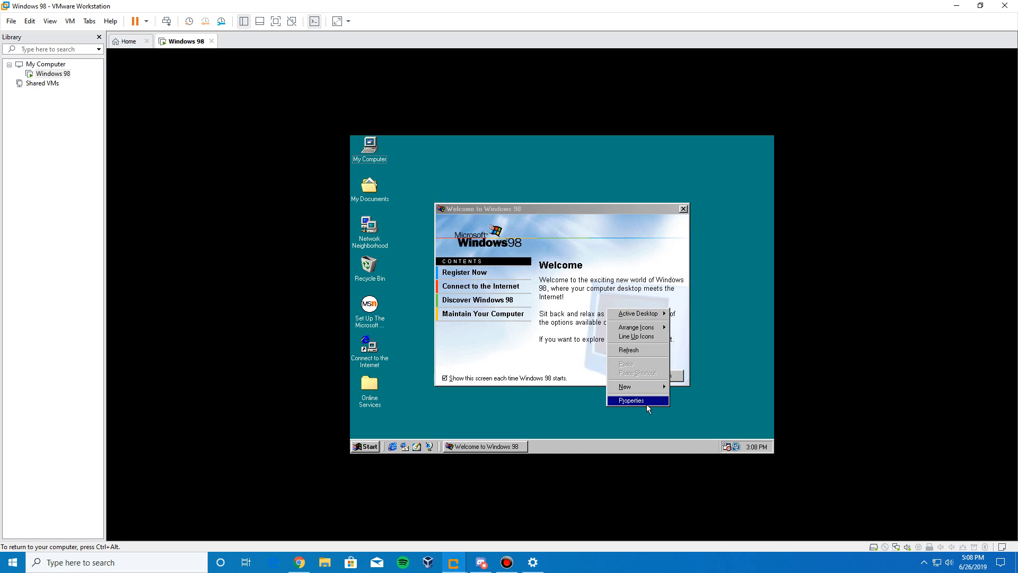
click(630, 400)
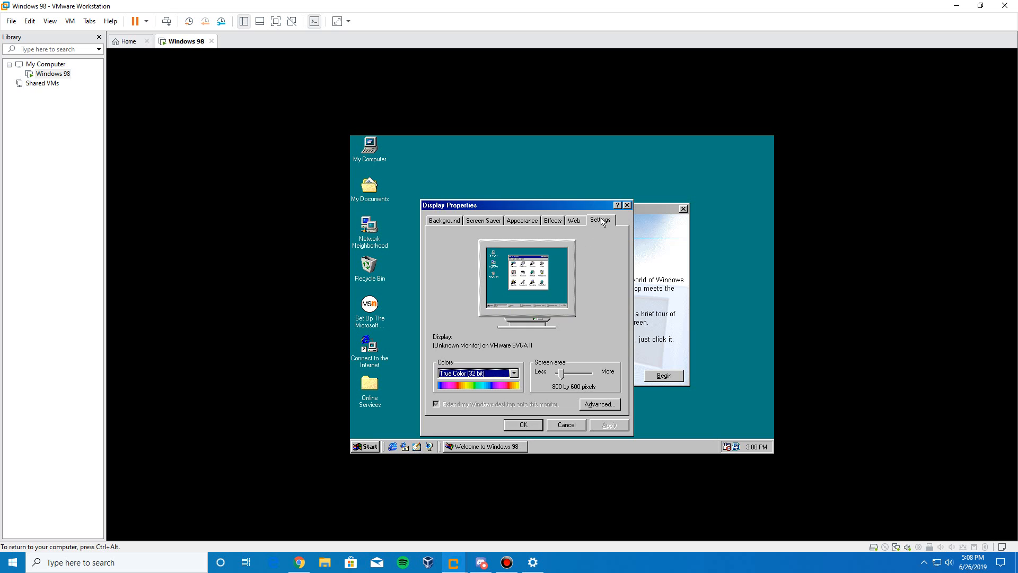
click(512, 372)
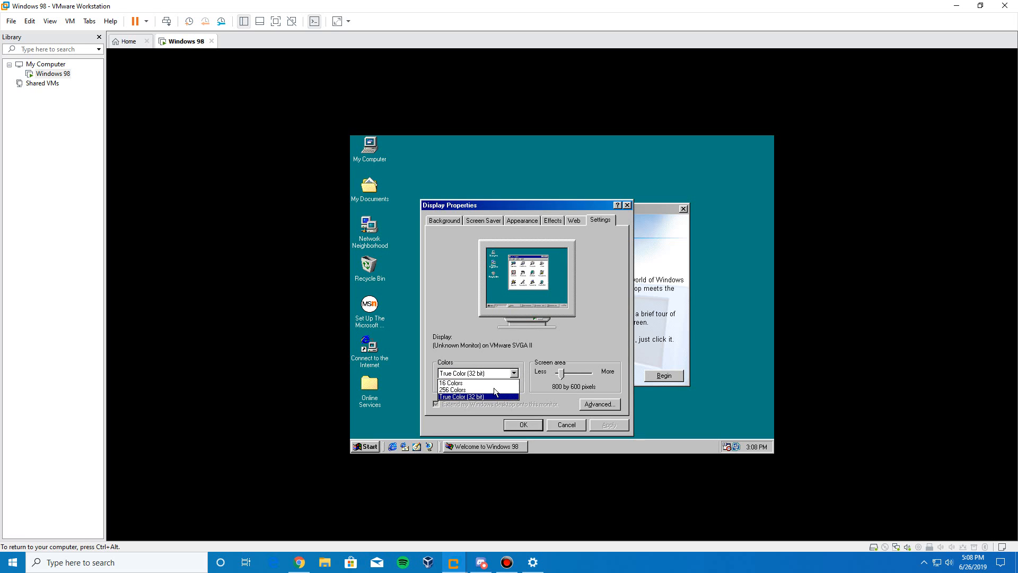
click(453, 389)
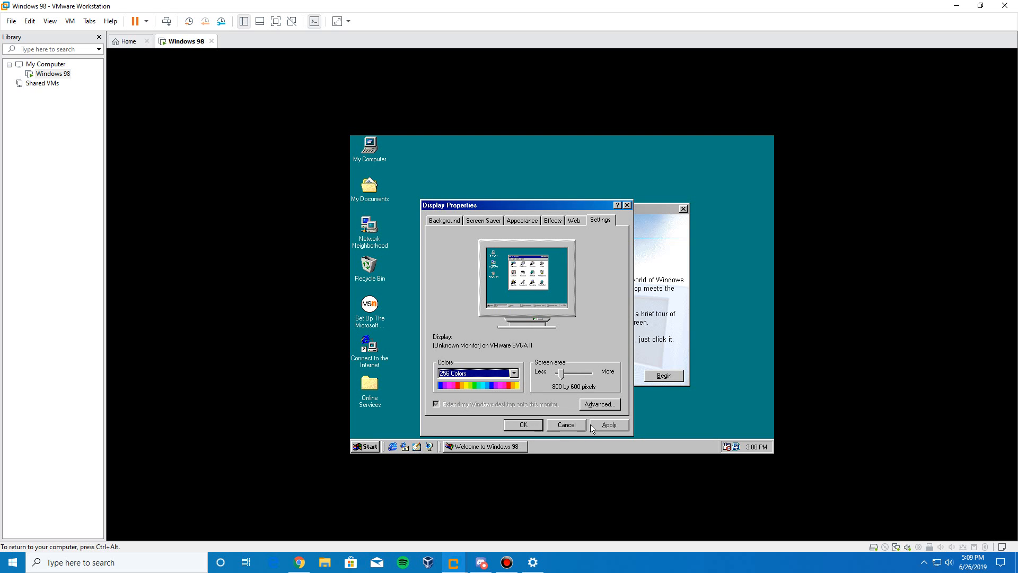
click(607, 424)
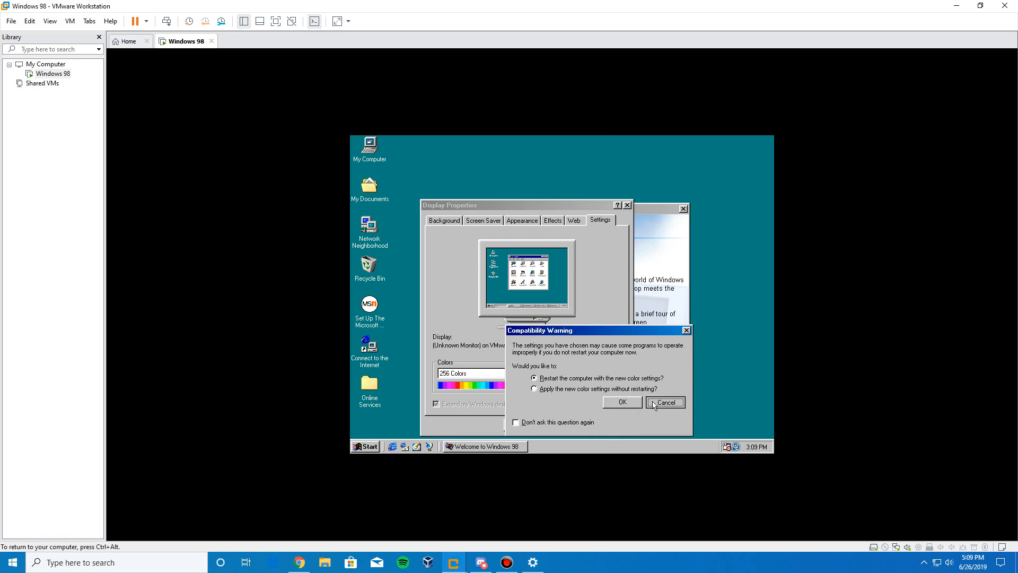
click(662, 402)
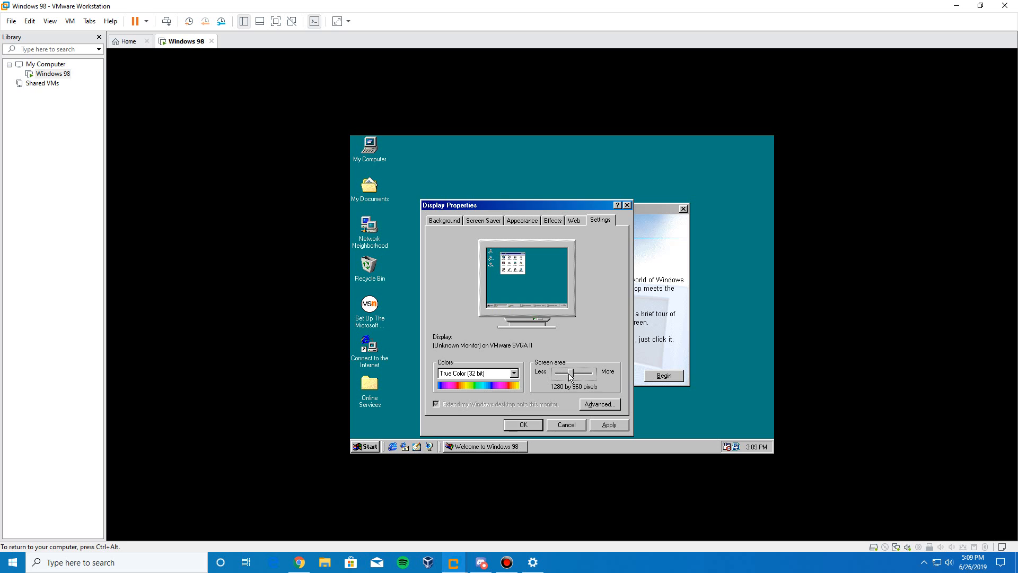
click(608, 424)
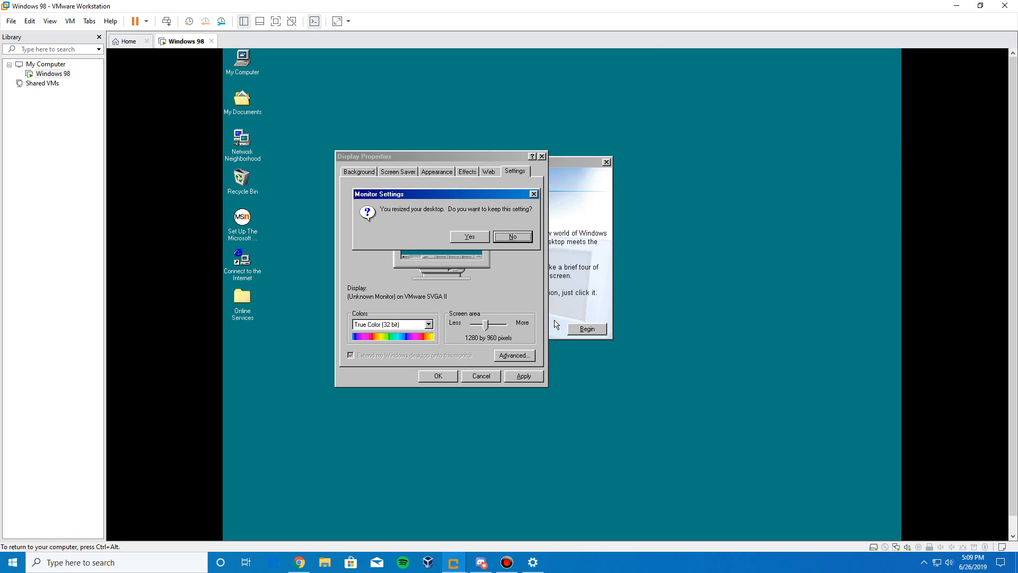
click(511, 235)
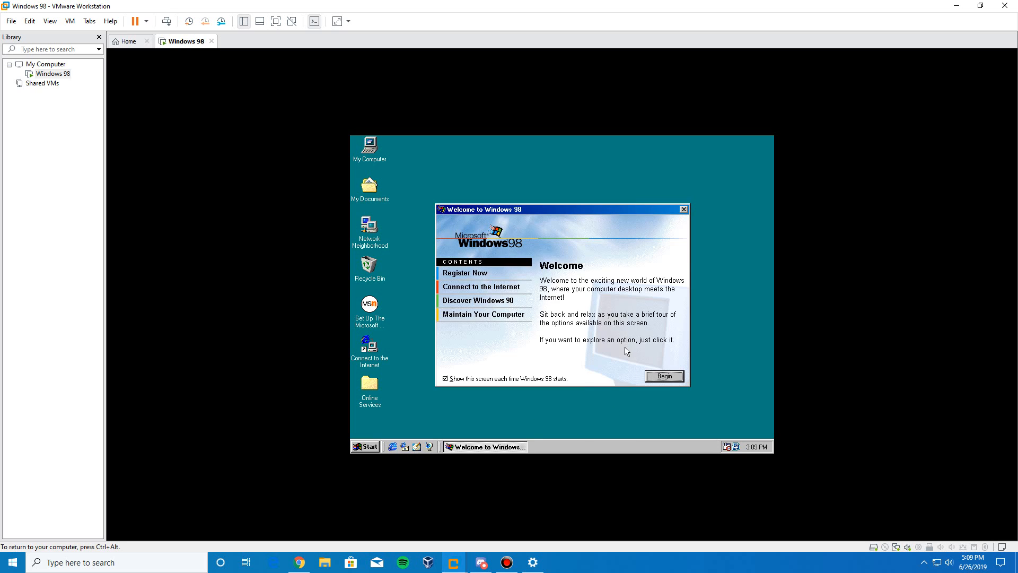
mouse_move(686, 261)
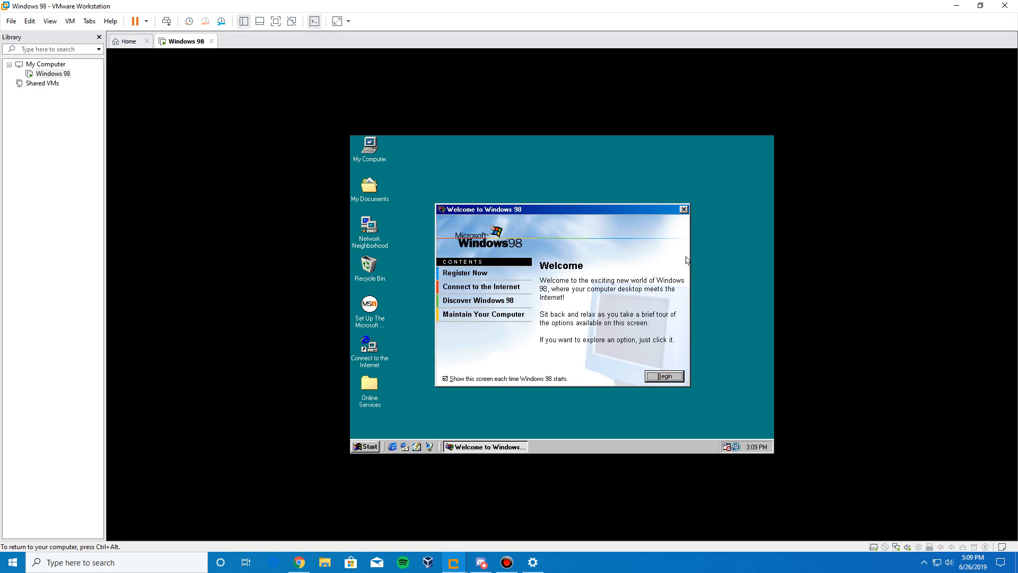